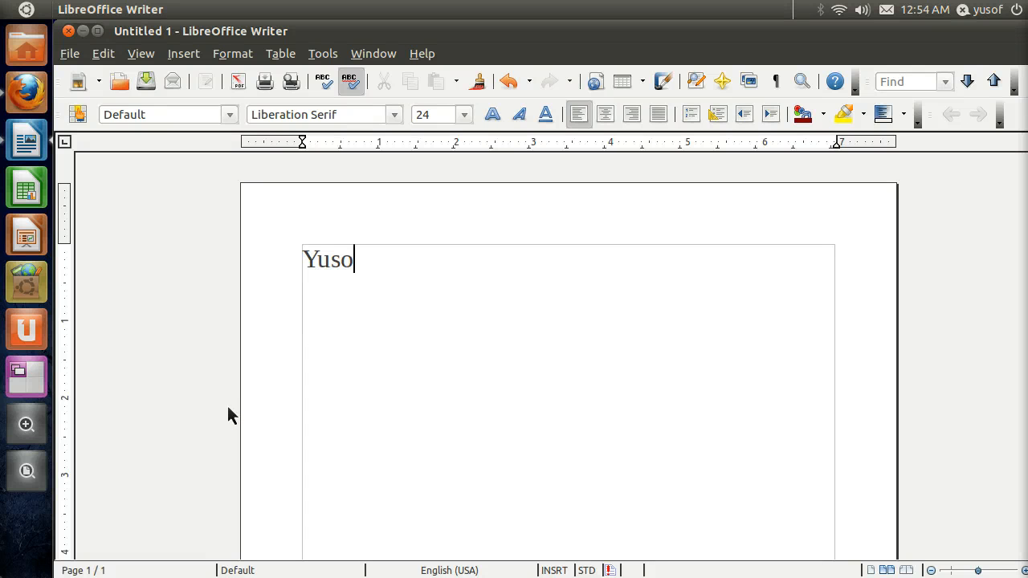
pyautogui.write('f Yaghi')
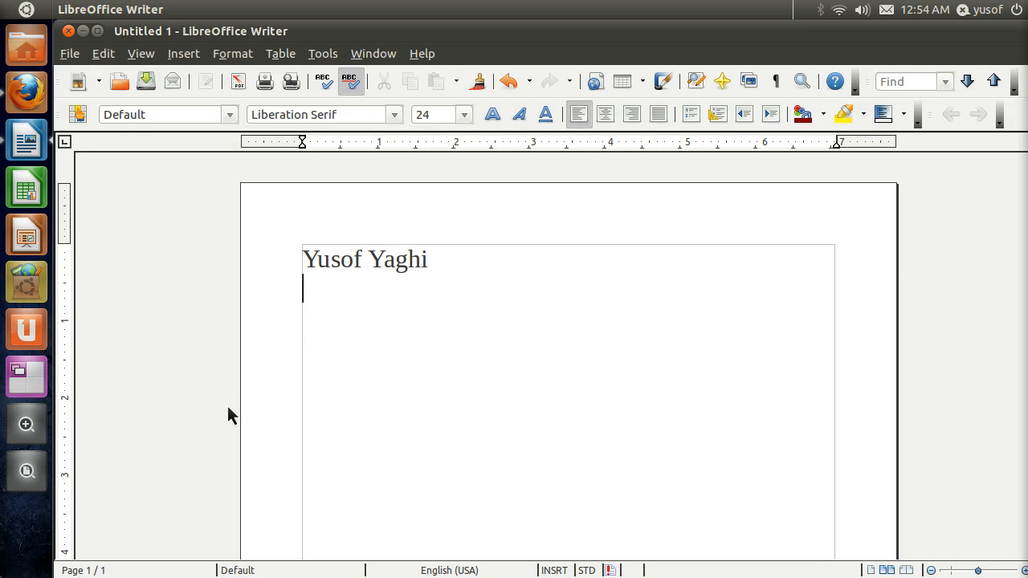
pyautogui.write('Email:')
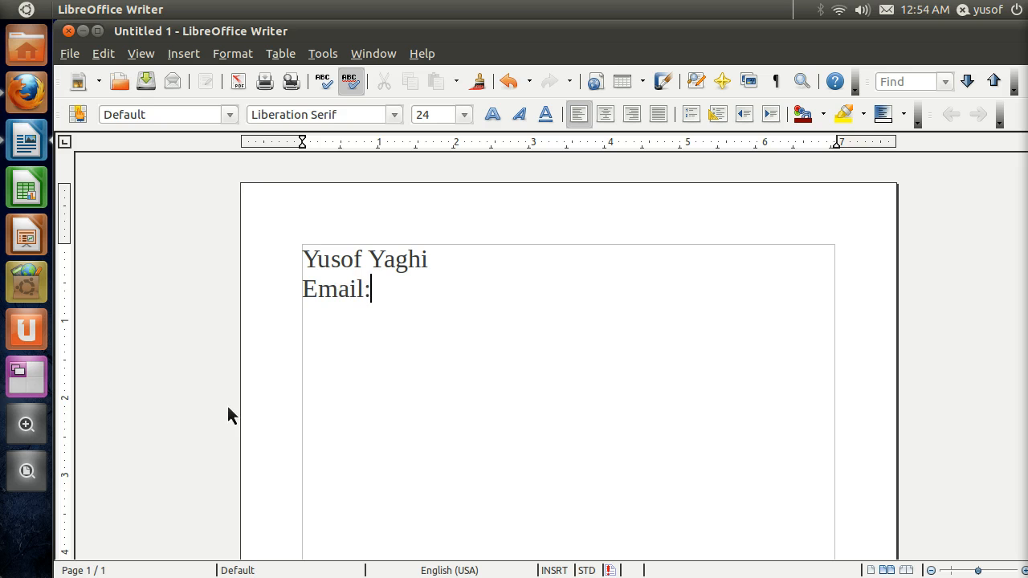
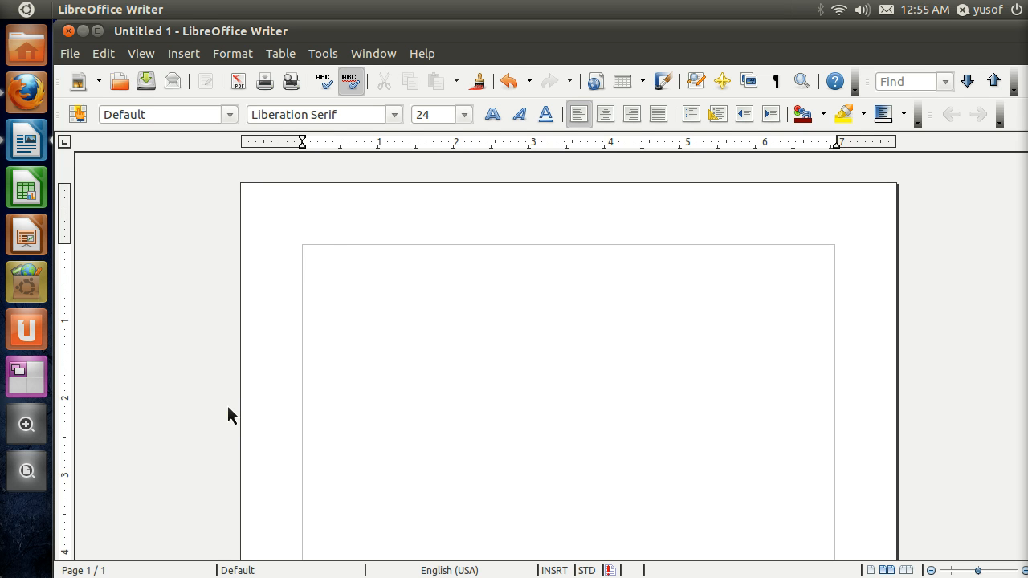
pyautogui.write('Grub boo')
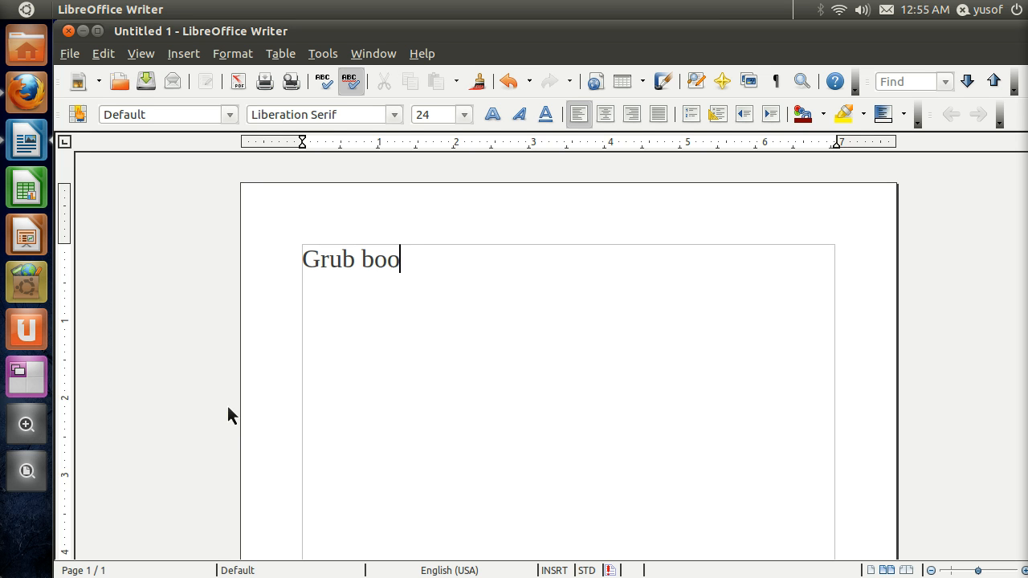
pyautogui.write('tloader')
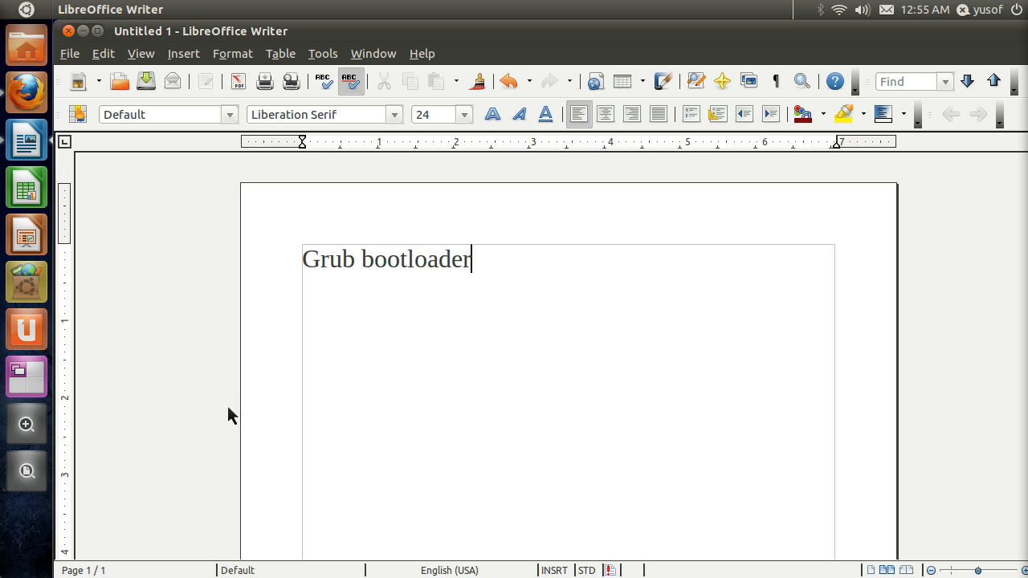
pyautogui.write('Windows')
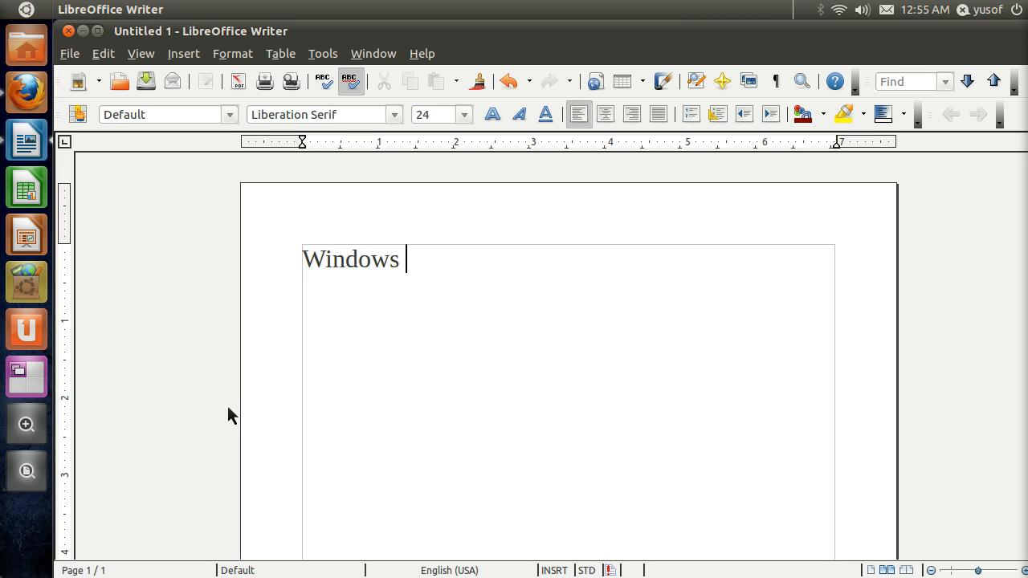
pyautogui.write('7 to b')
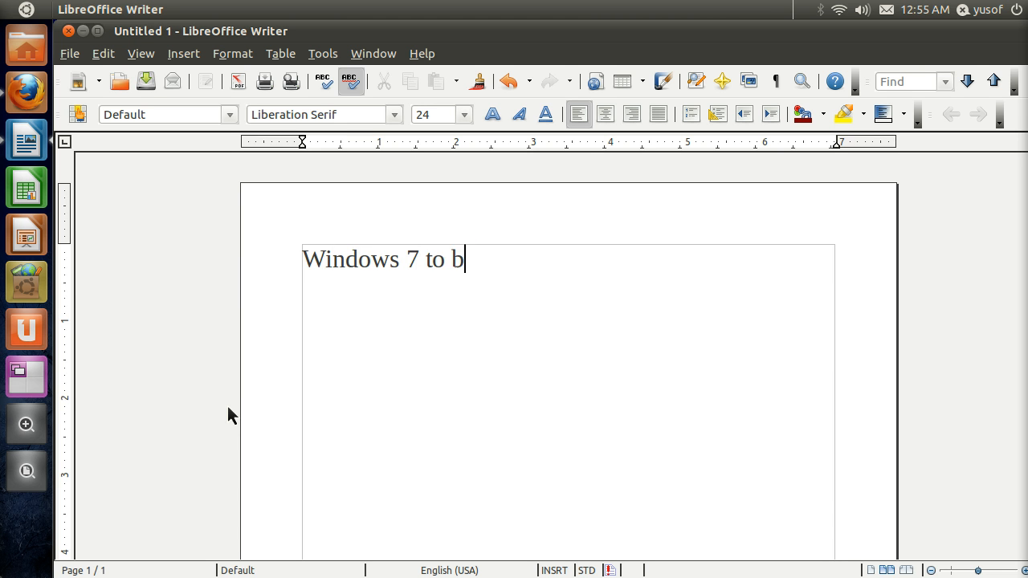
pyautogui.write('oot by')
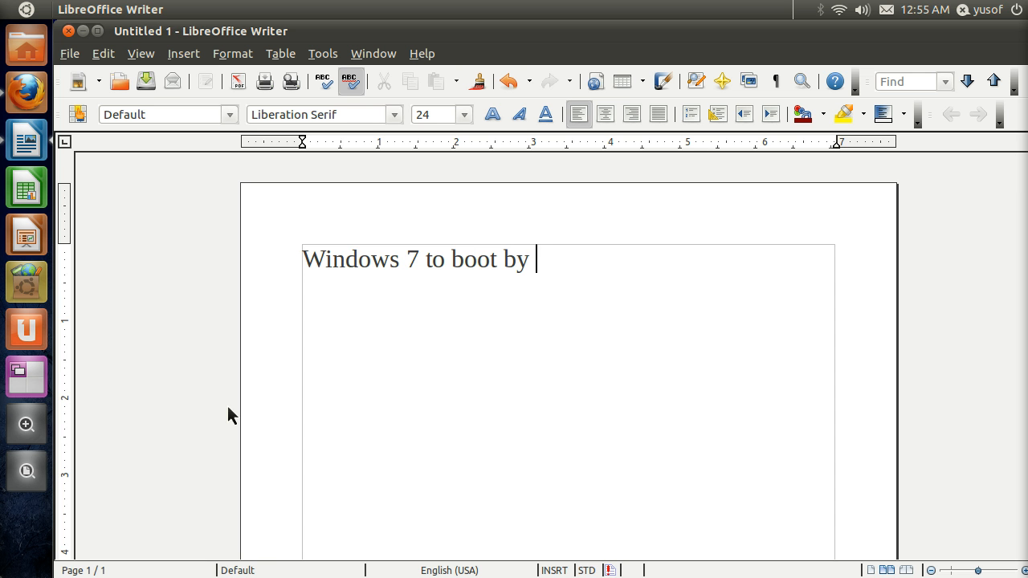
pyautogui.write('defa')
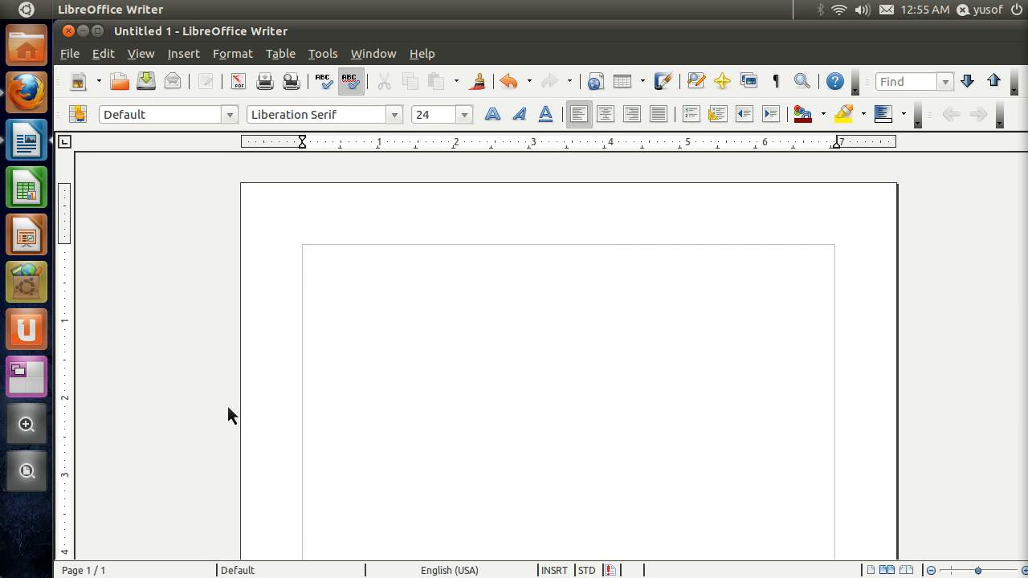
# Type caption notes 'Ubuntu 11.0', 'Restart', 'Take a look at your grub', 'Press up or down key'
pyautogui.write('U')
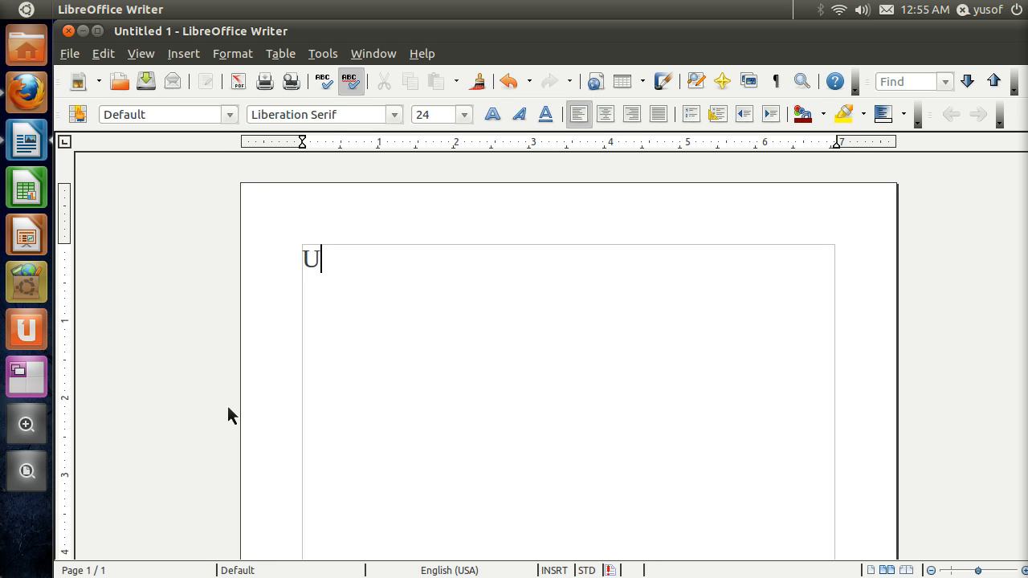
pyautogui.write('bun')
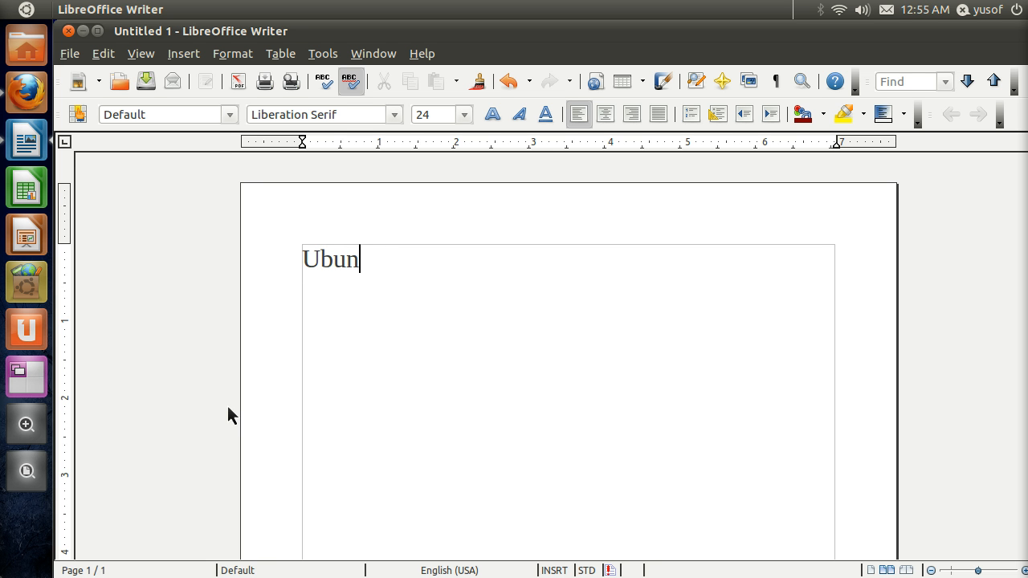
pyautogui.write('tu 11.0')
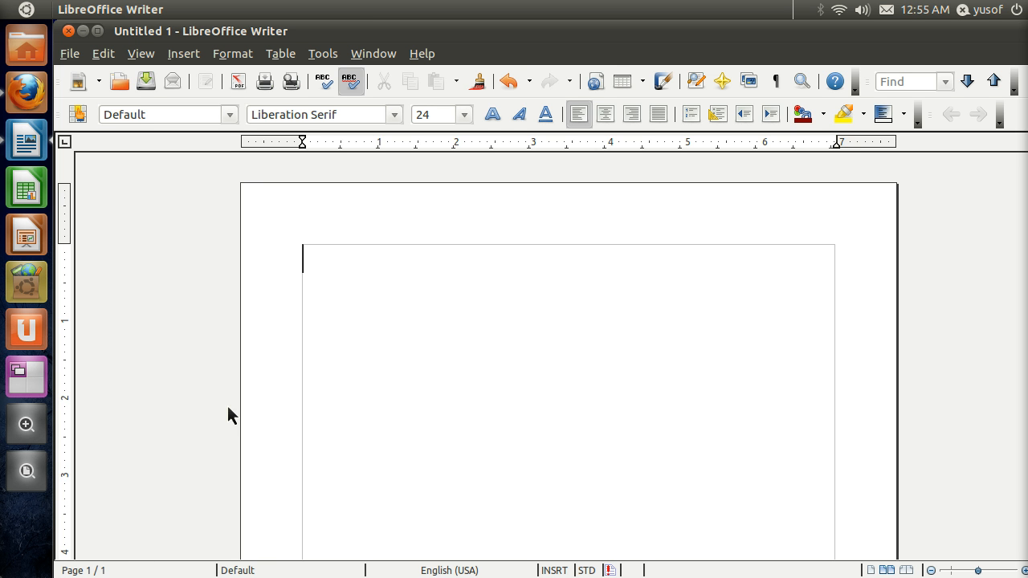
pyautogui.write('Res')
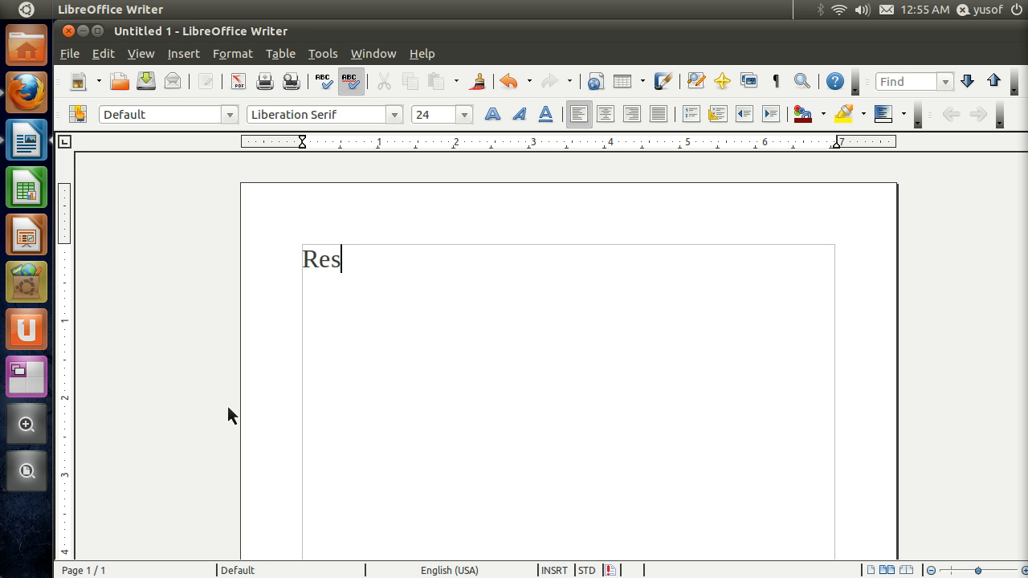
pyautogui.write('tart')
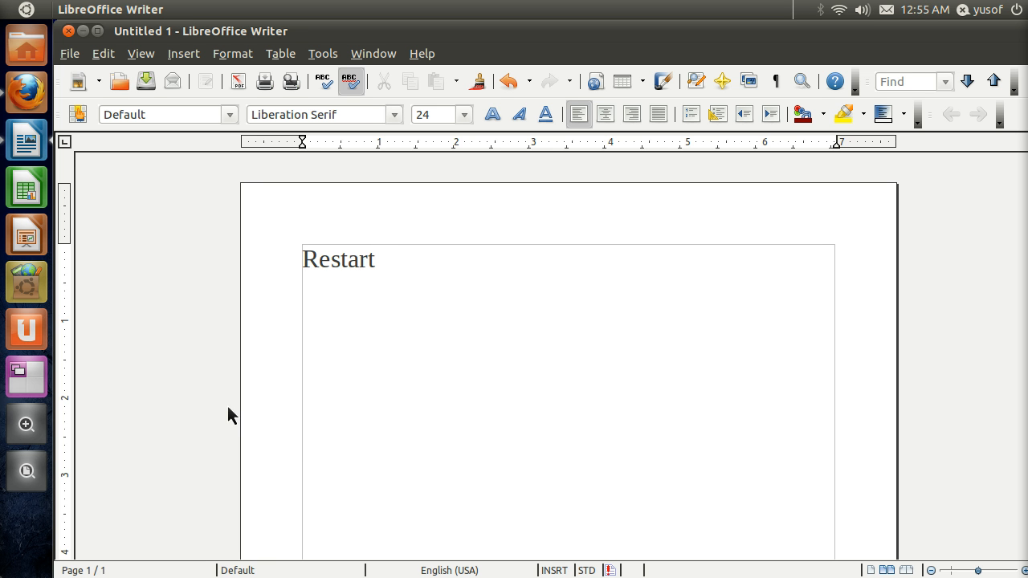
pyautogui.write('Take a')
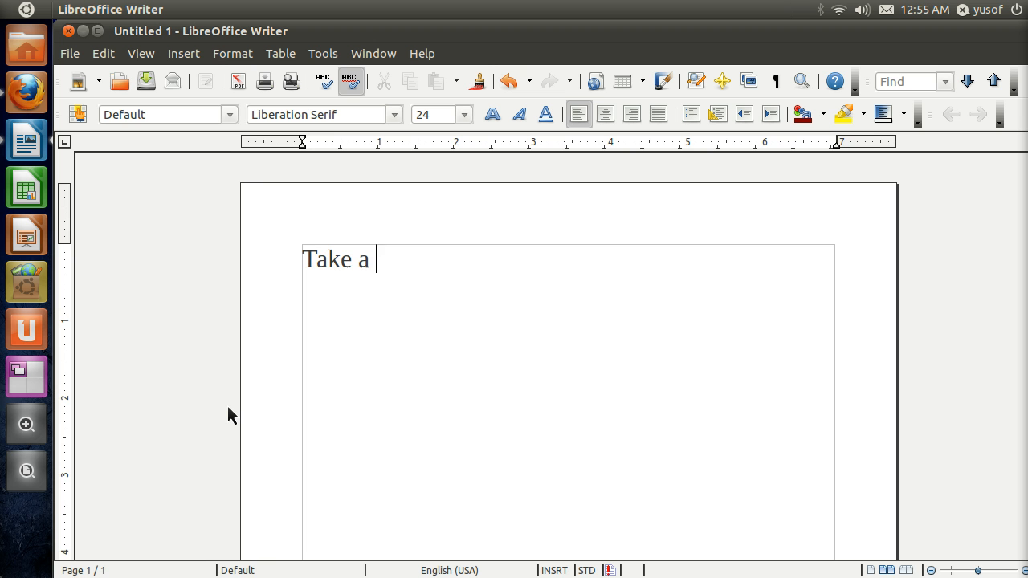
pyautogui.write('look at')
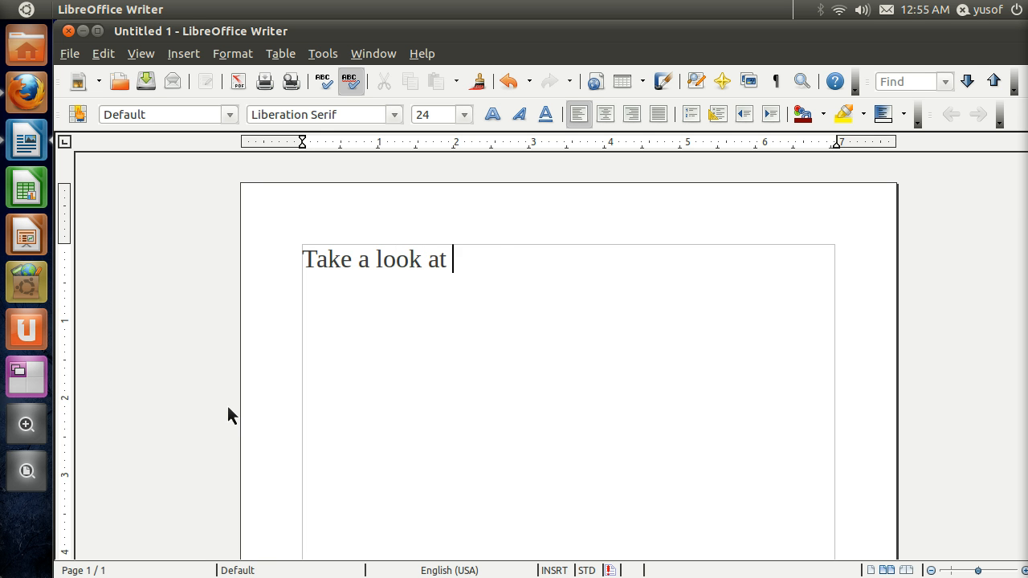
pyautogui.write('your grub')
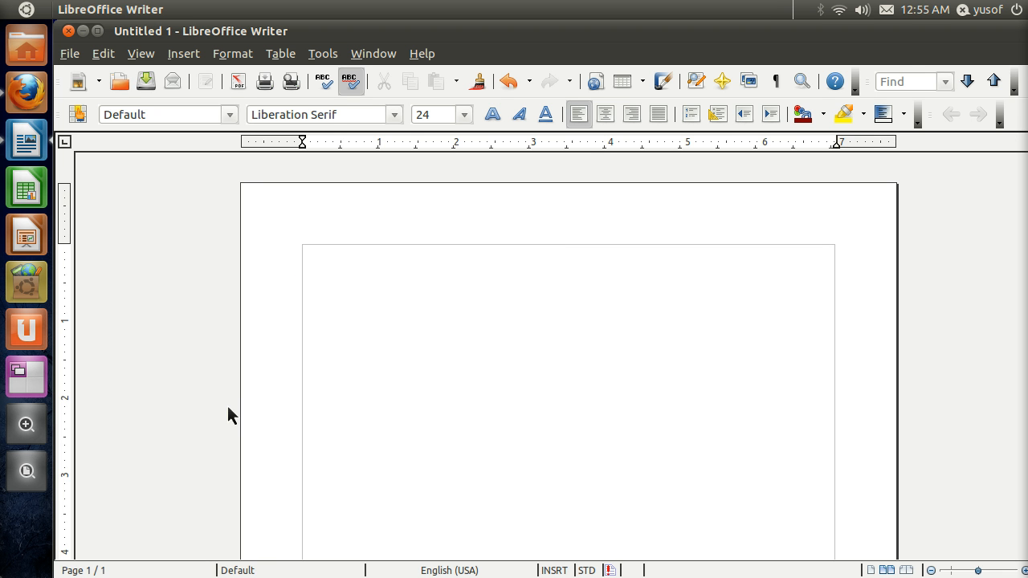
pyautogui.write('pres')
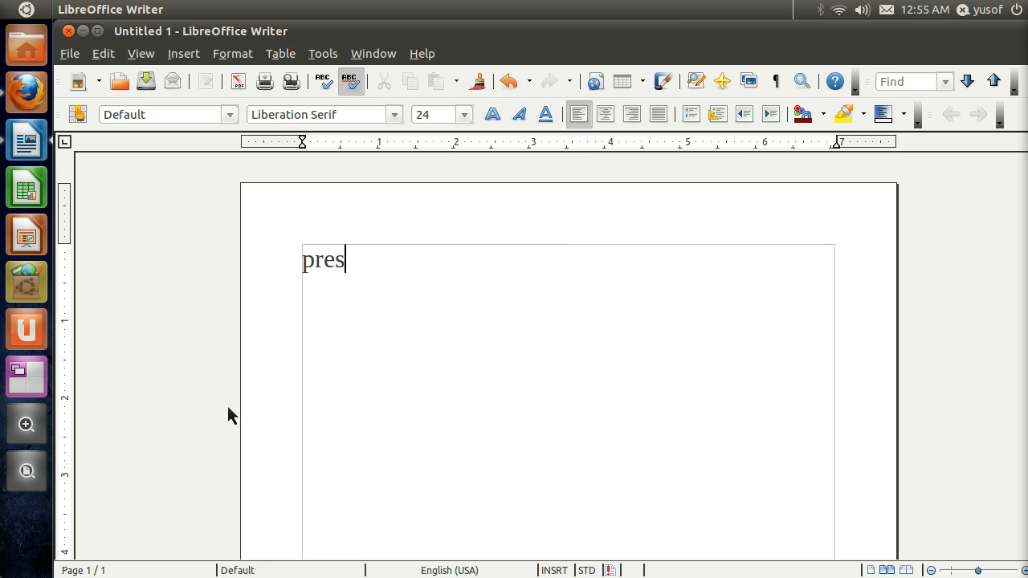
pyautogui.write('Press up or d')
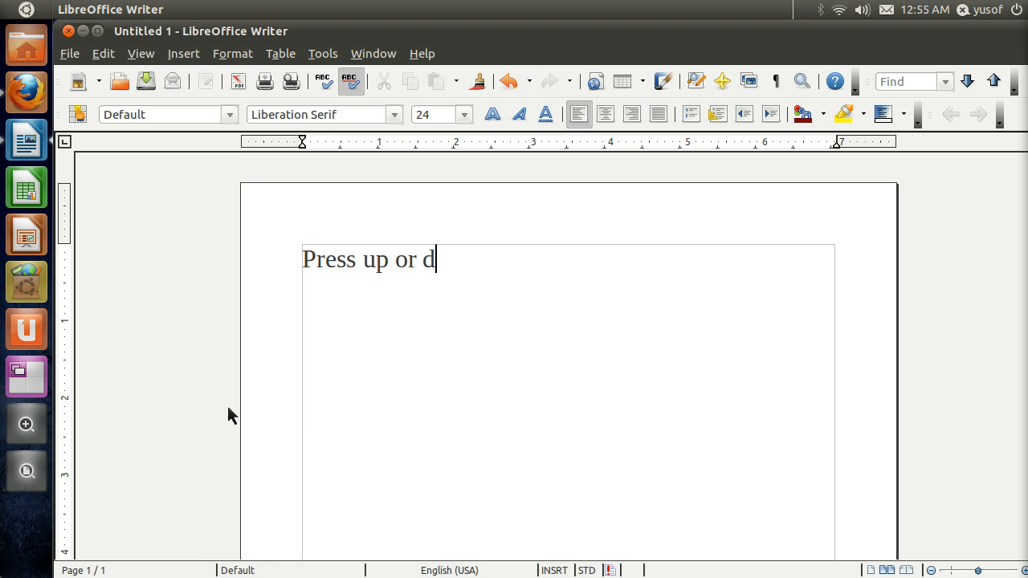
pyautogui.write('own key')
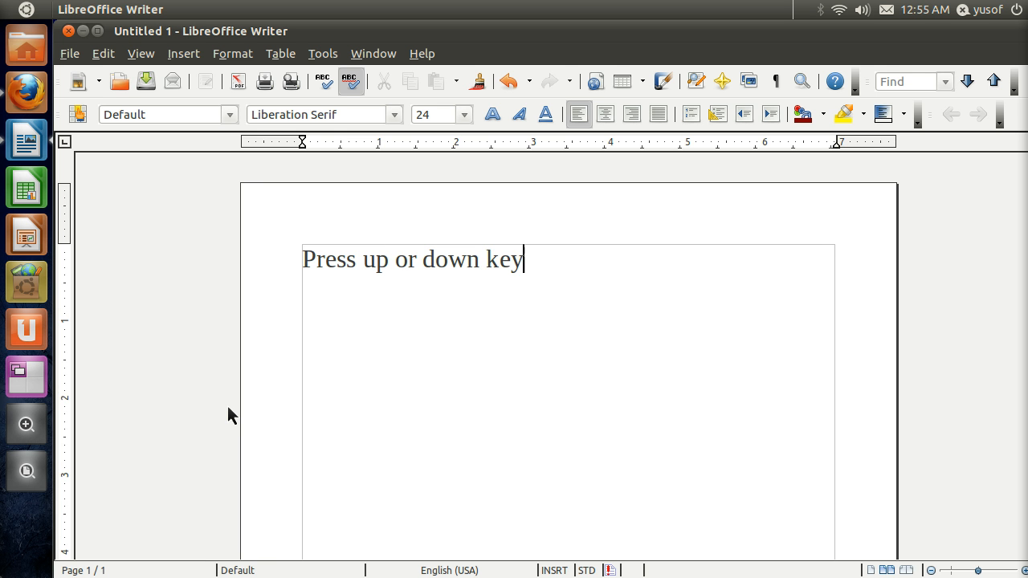
# Undo the captions, type 'Stop timer', and close Writer dismissing the save prompt
pyautogui.press('ctrl+z')
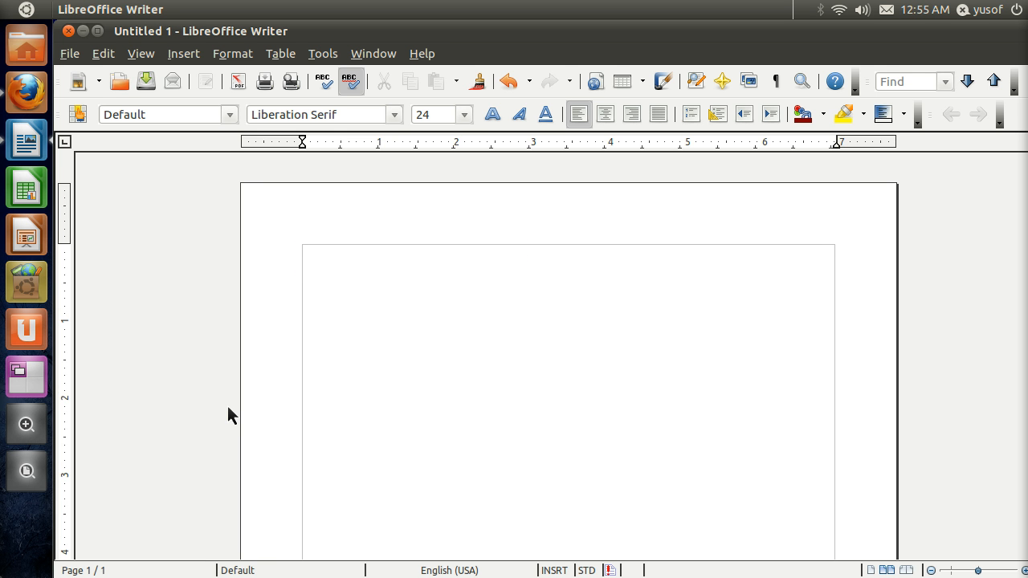
pyautogui.write('Stop timer')
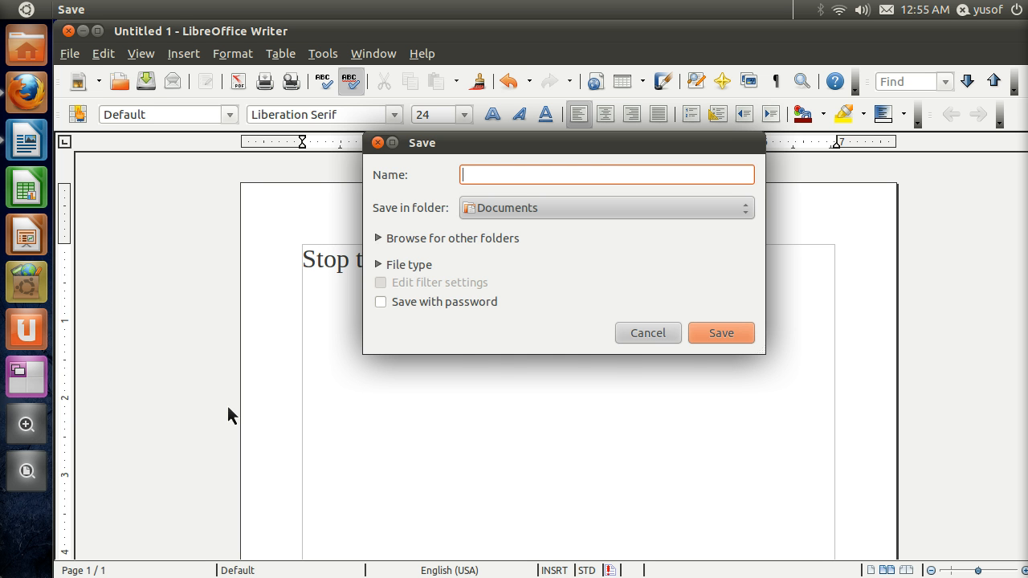
pyautogui.click(647, 333)
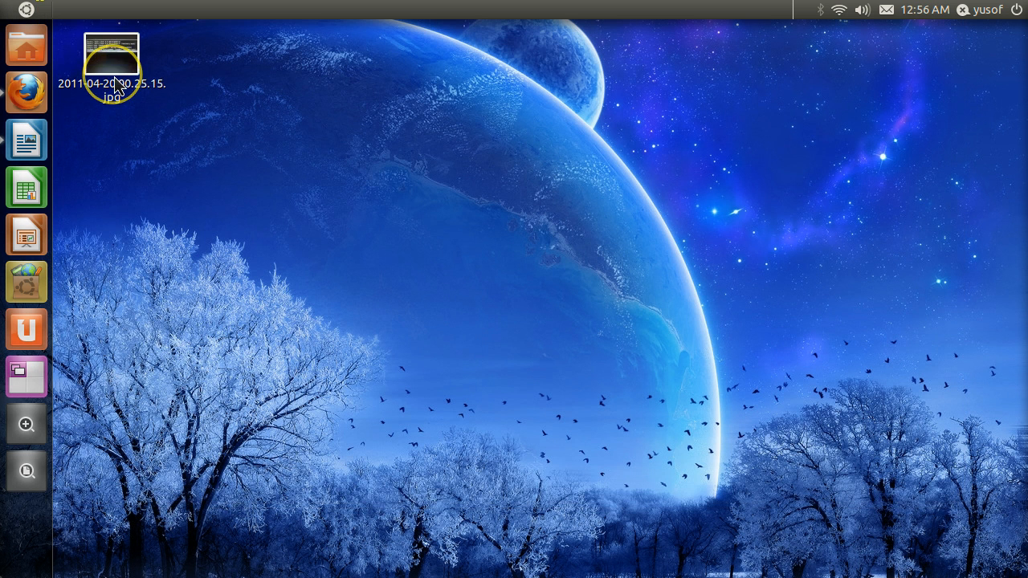
# Check Open With options for the 2011-04-20 screenshot, then open it in GIMP
pyautogui.rightClick(110, 56)
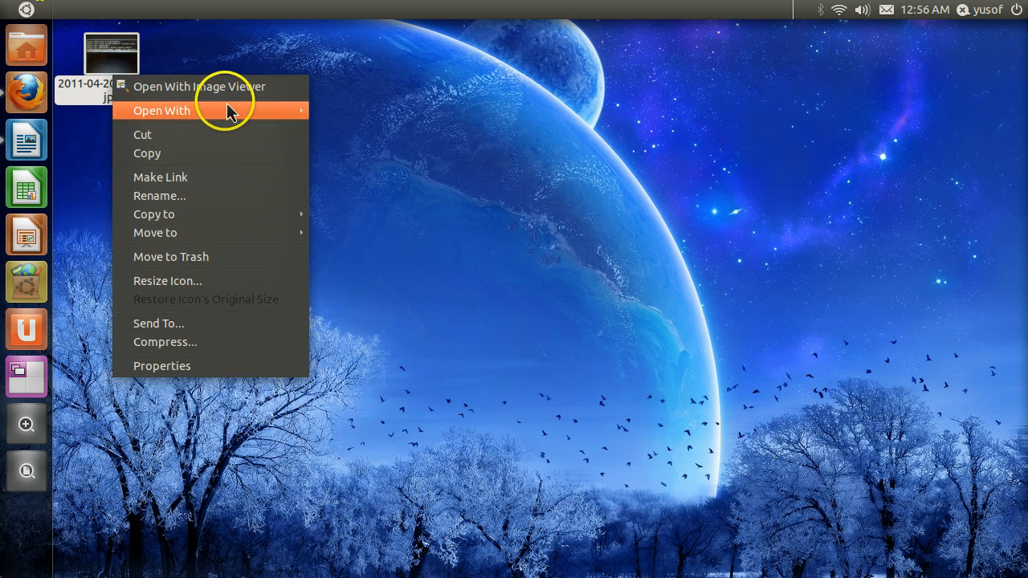
pyautogui.click(200, 86)
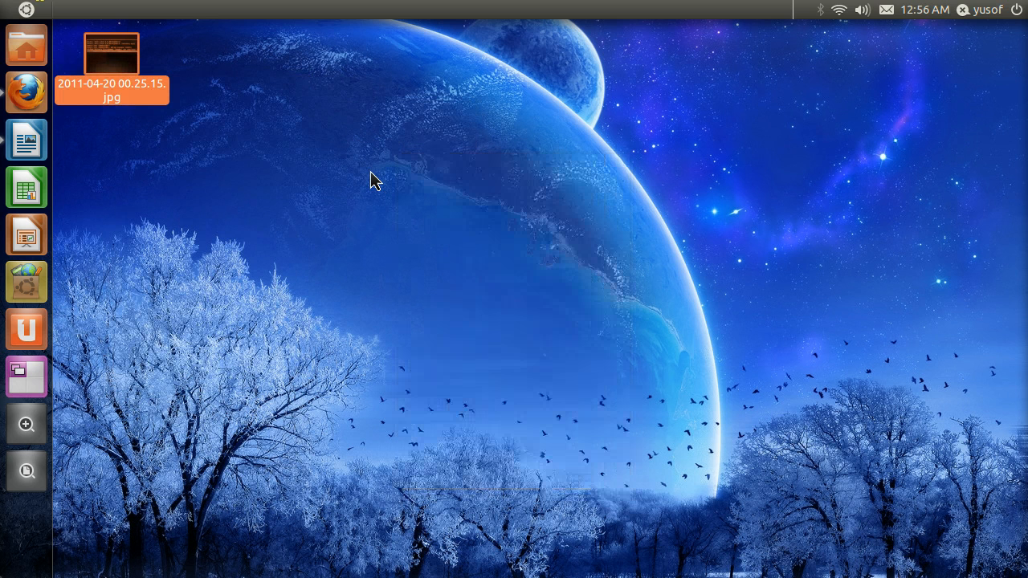
pyautogui.doubleClick(111, 55)
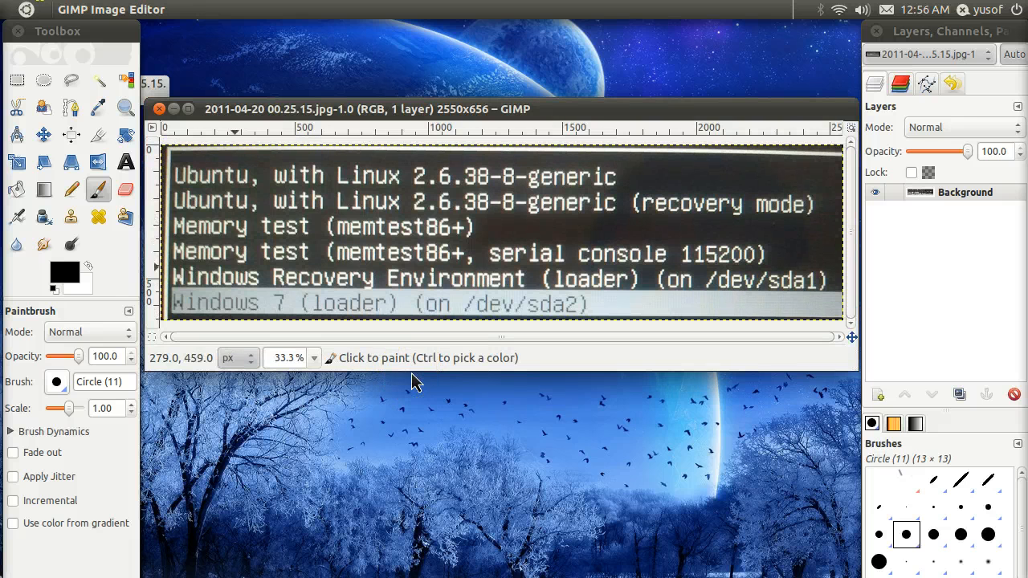
pyautogui.moveTo(325, 289)
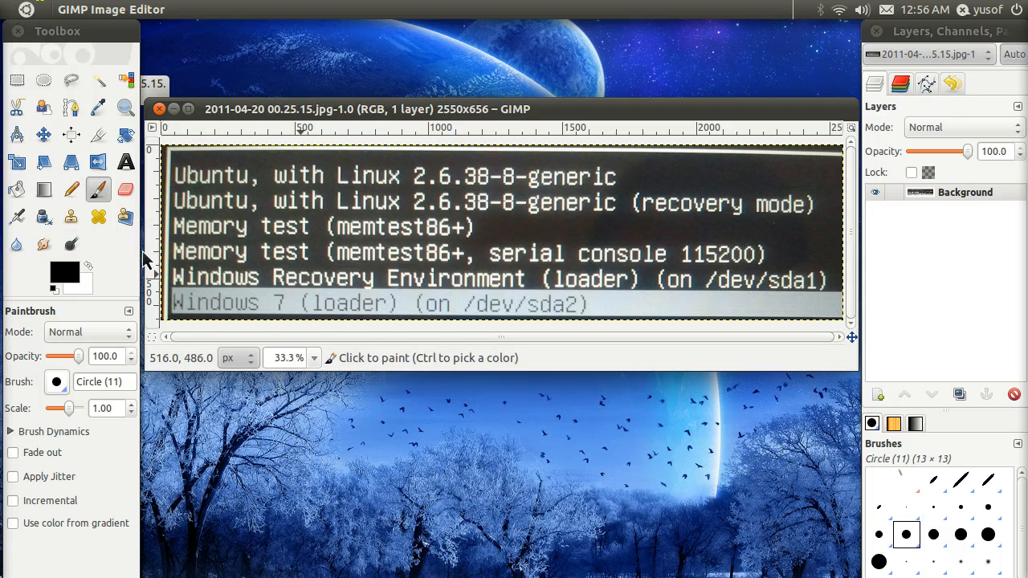
pyautogui.moveTo(322, 286)
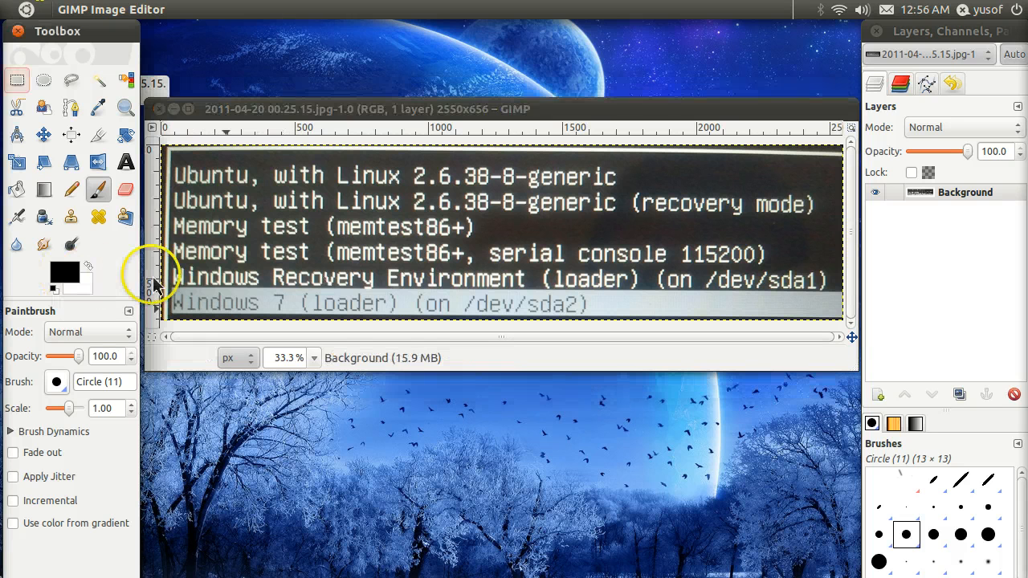
# Set the foreground paint colour to bright red (ff0505)
pyautogui.click(64, 273)
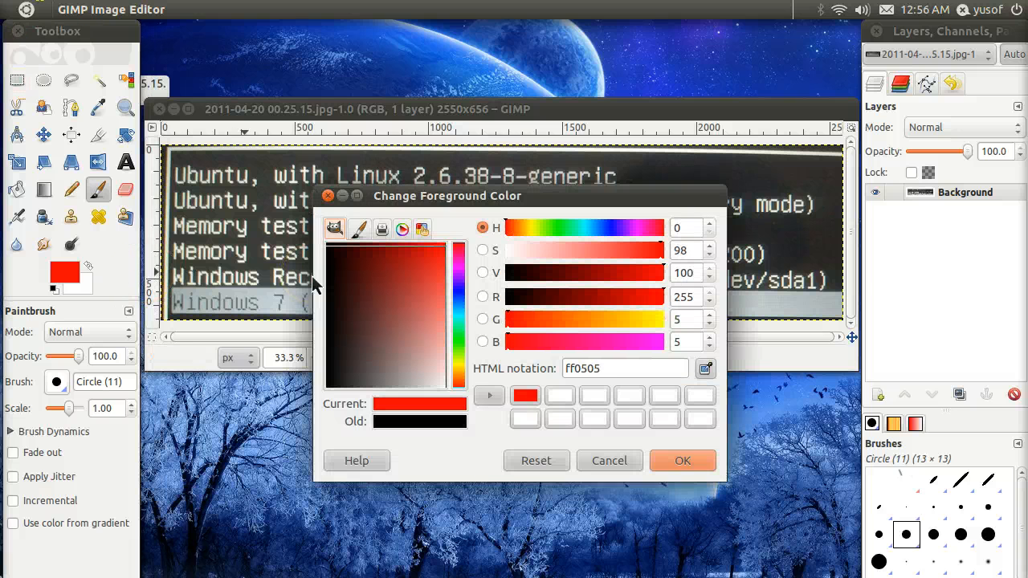
pyautogui.click(681, 460)
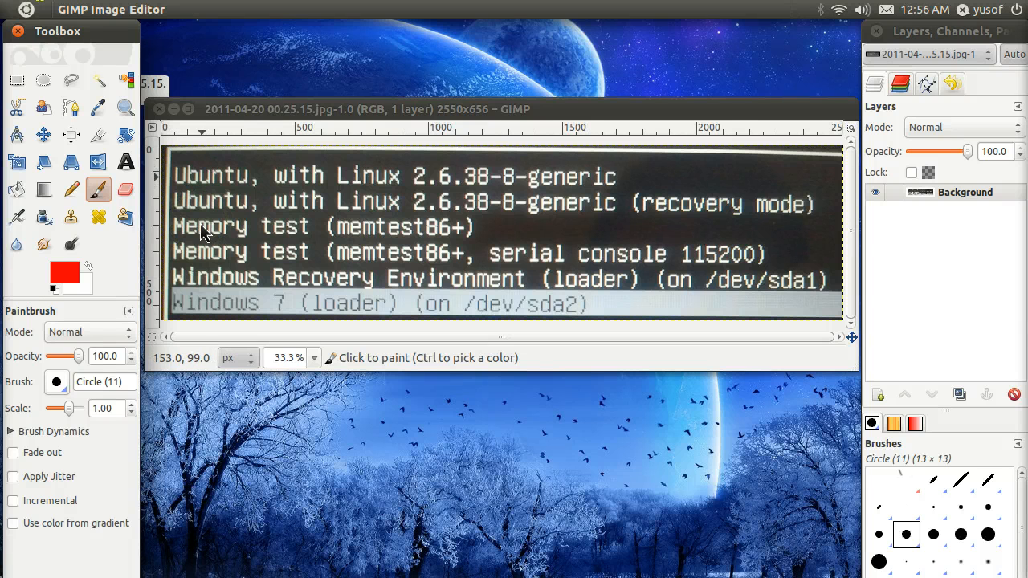
# Paint red numbers beside the boot menu entries, including the Windows 7 entry
pyautogui.click(184, 175)
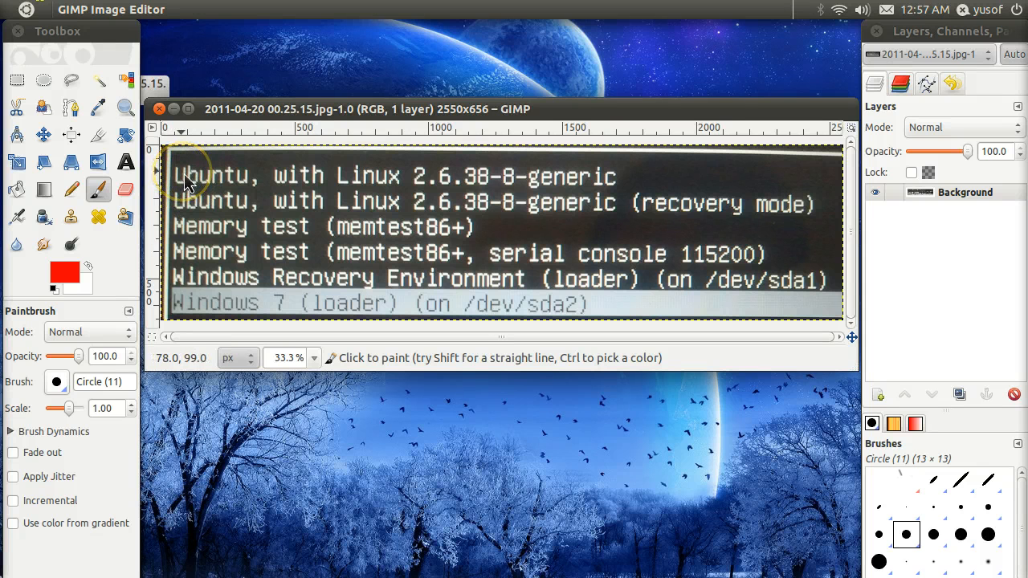
pyautogui.moveTo(178, 176)
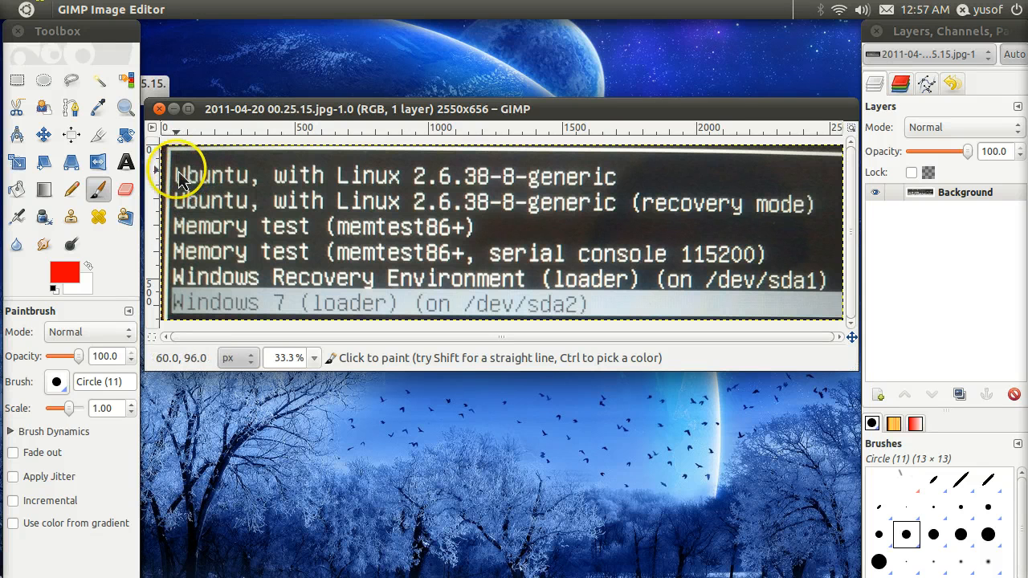
pyautogui.moveTo(185, 180)
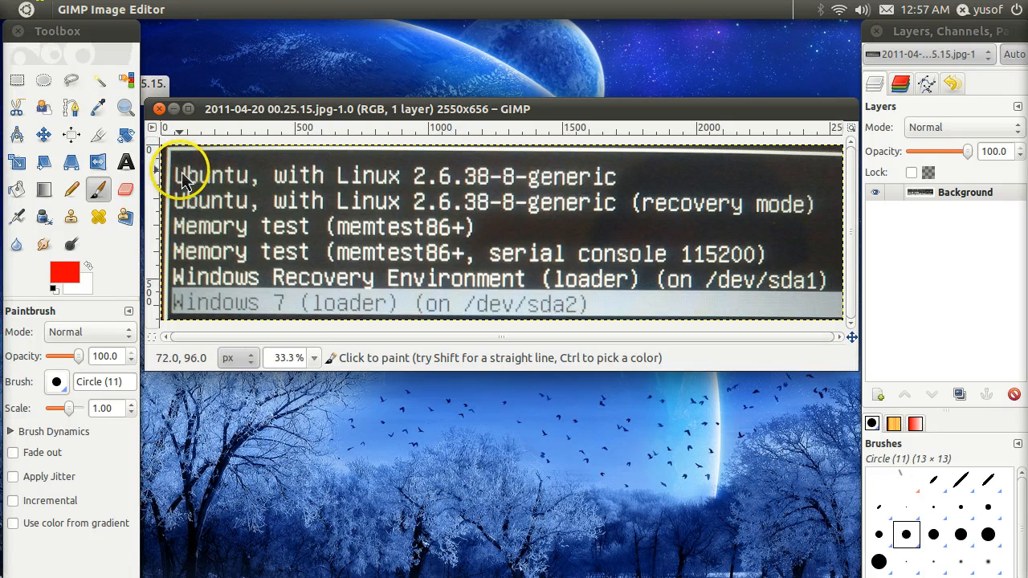
pyautogui.moveTo(187, 175)
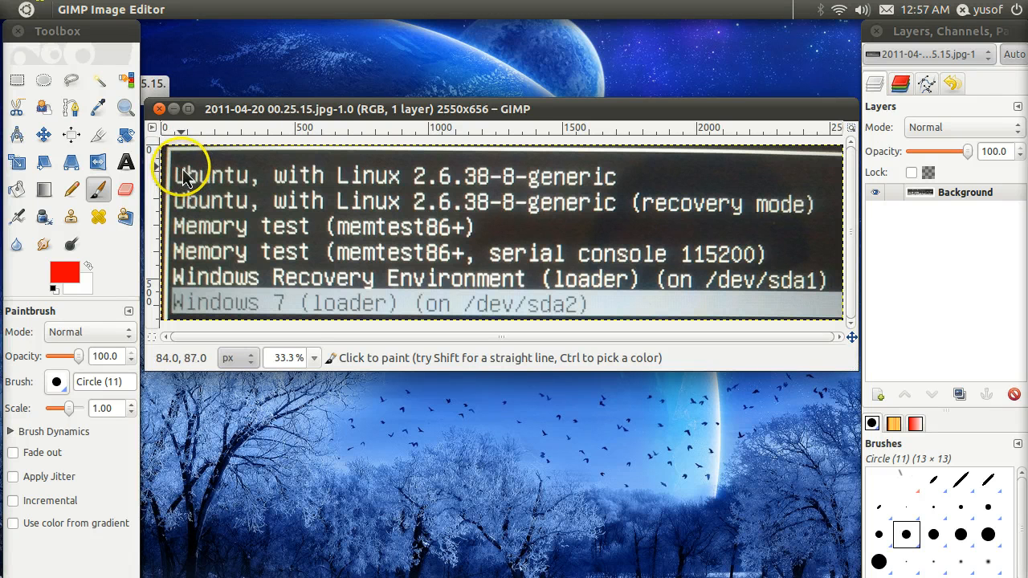
pyautogui.click(183, 175)
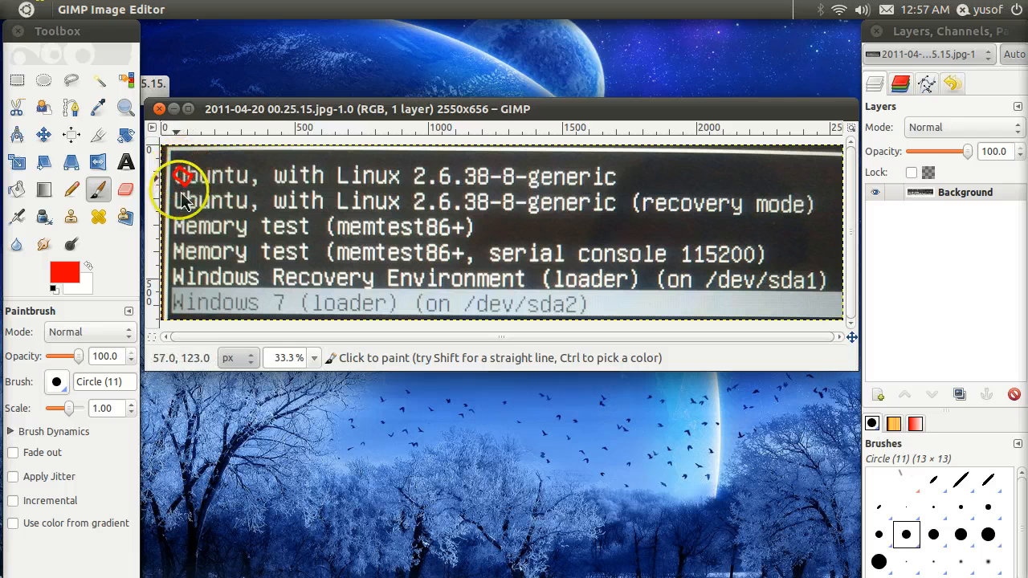
pyautogui.click(179, 196)
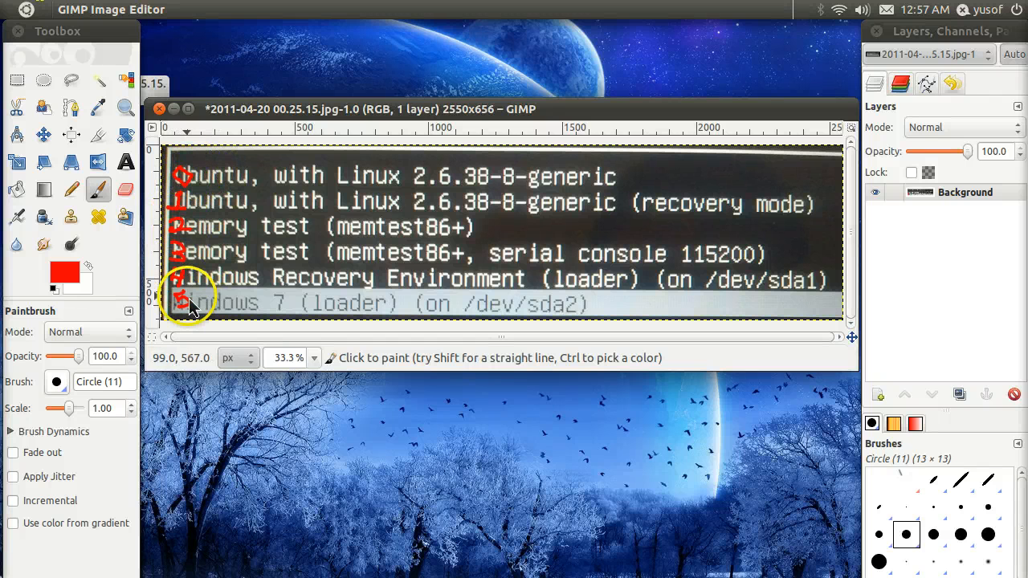
pyautogui.moveTo(189, 302); pyautogui.dragTo(241, 302)
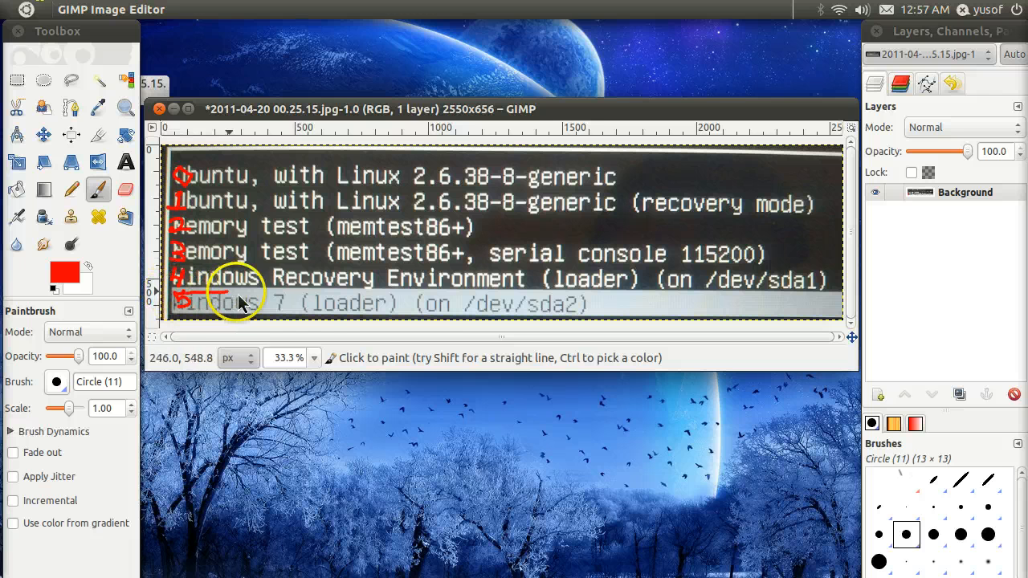
# Underline the Windows 7 entry in red, then close the image discarding changes
pyautogui.moveTo(241, 292); pyautogui.dragTo(506, 302)
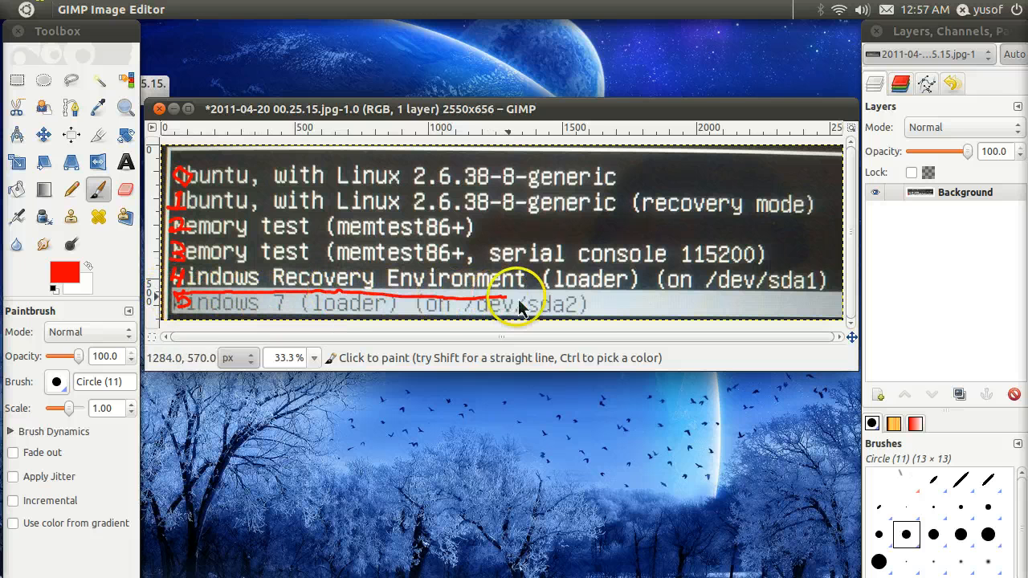
pyautogui.moveTo(530, 303); pyautogui.dragTo(338, 318)
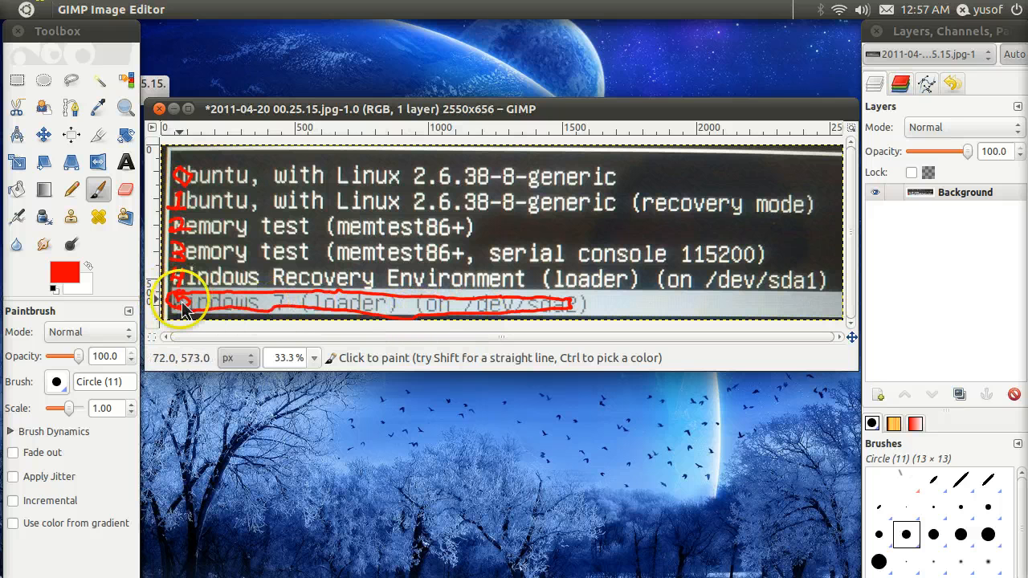
pyautogui.click(159, 110)
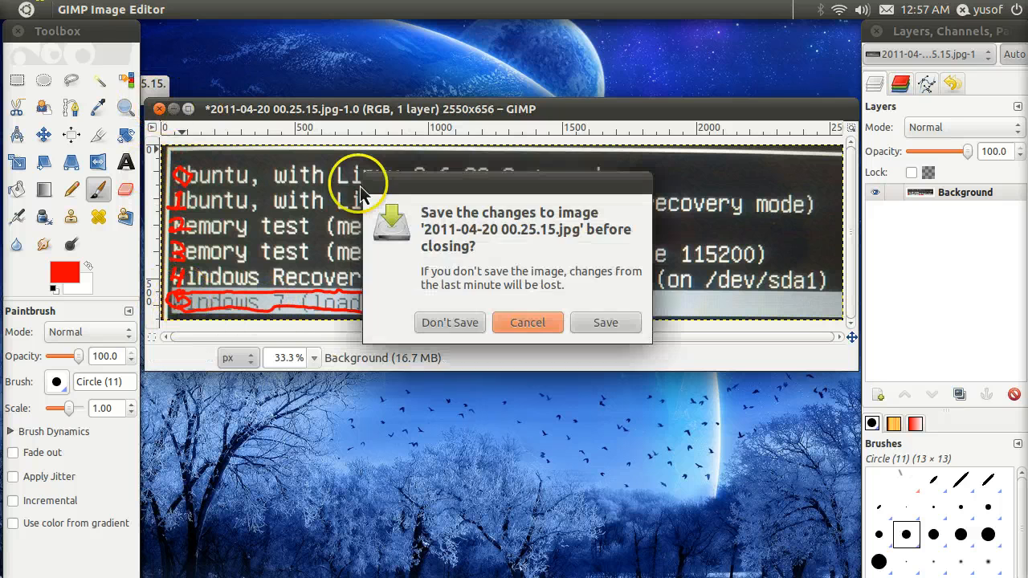
pyautogui.click(450, 321)
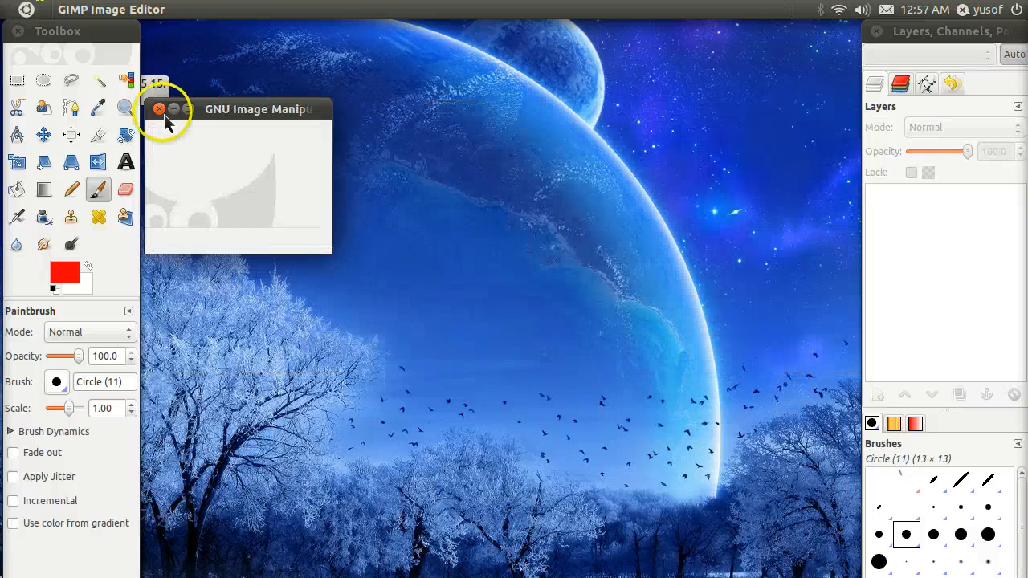
# Quit GIMP and search the Dash for 'ter' to launch Terminal
pyautogui.click(160, 109)
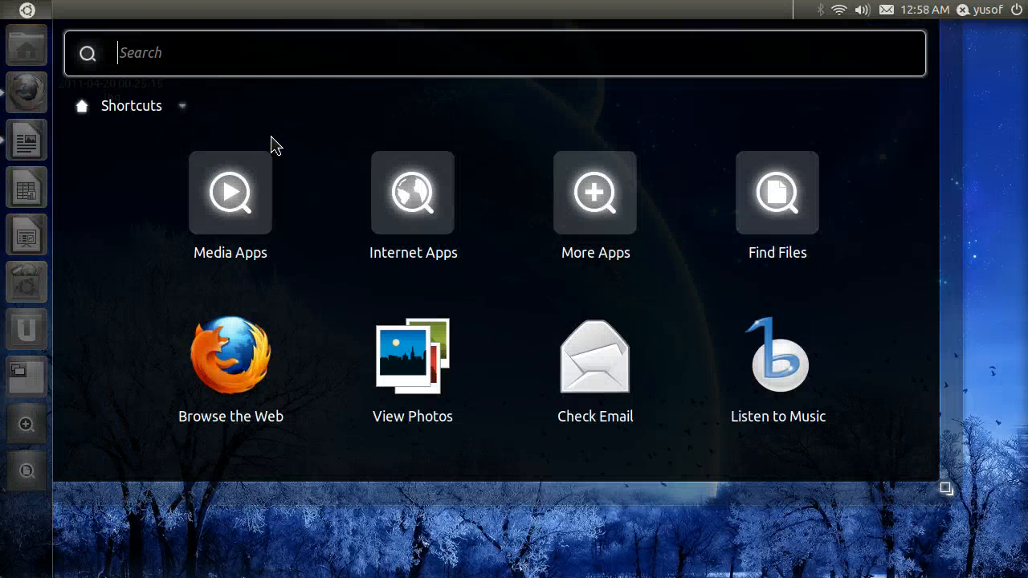
pyautogui.write('ter')
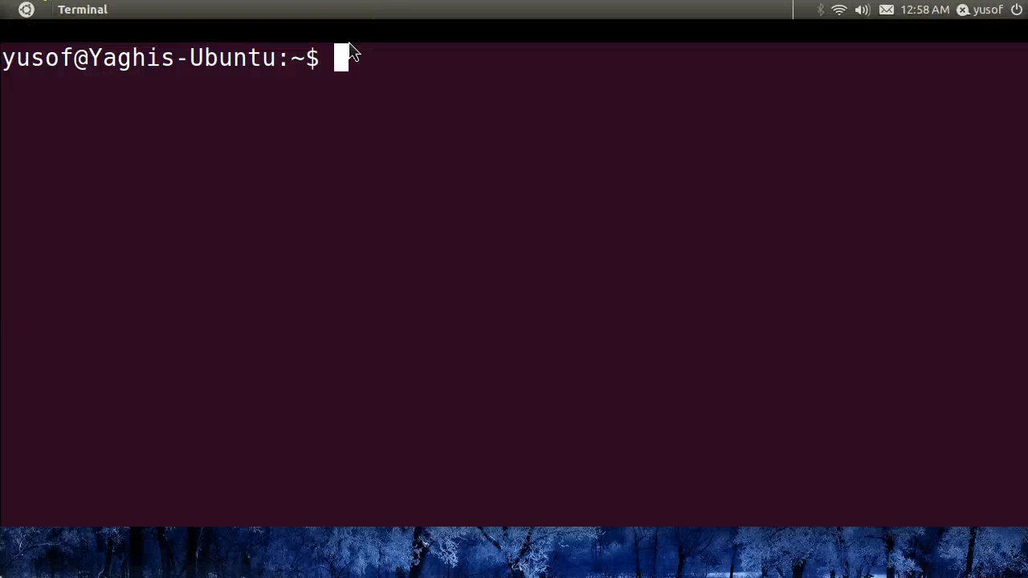
pyautogui.moveTo(416, 183)
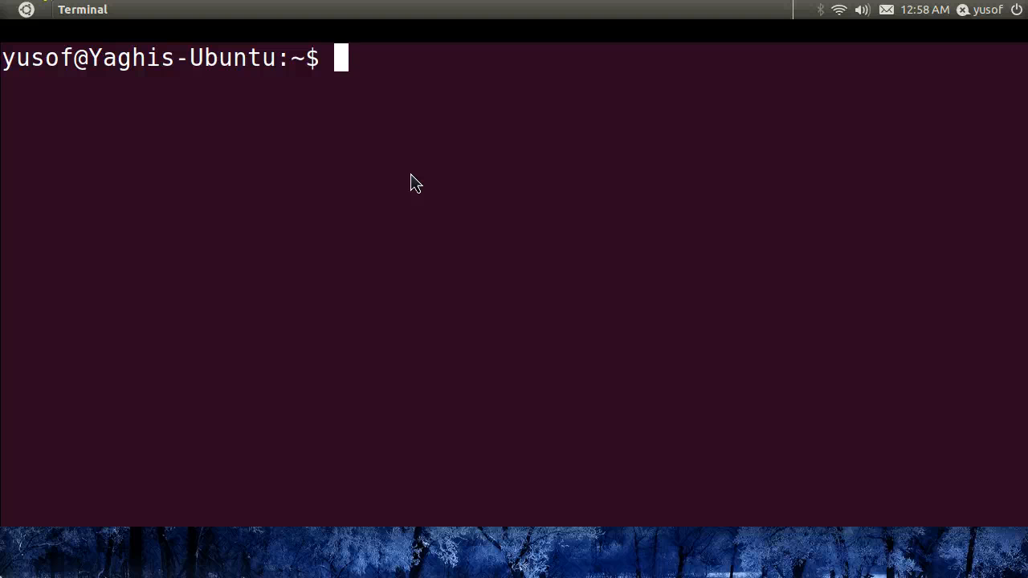
# Enter sudo cp /boot/grub/grub.cfg /home/yusof/Desktop at the prompt
pyautogui.write('sudo')
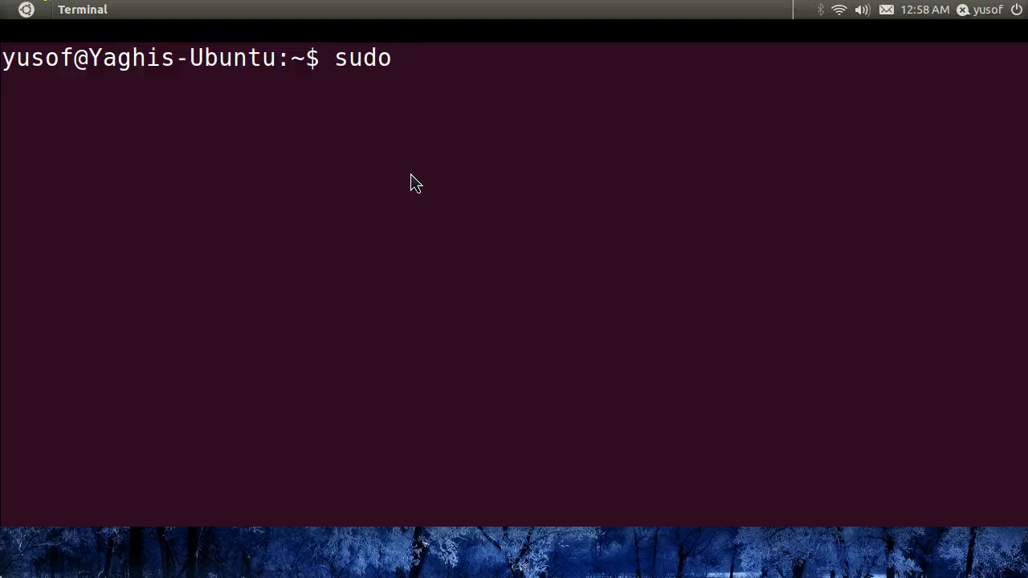
pyautogui.write('cp')
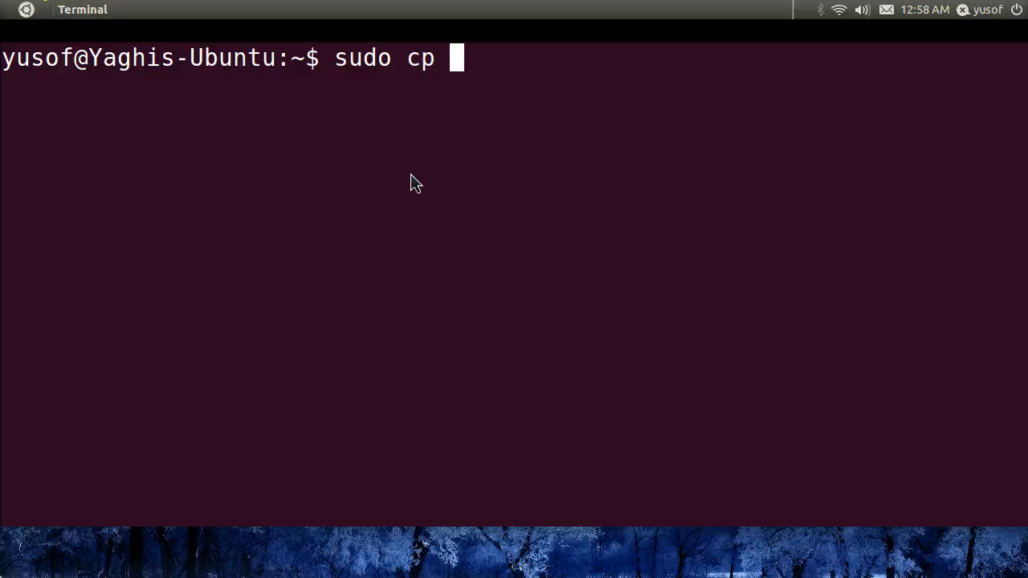
pyautogui.write('/')
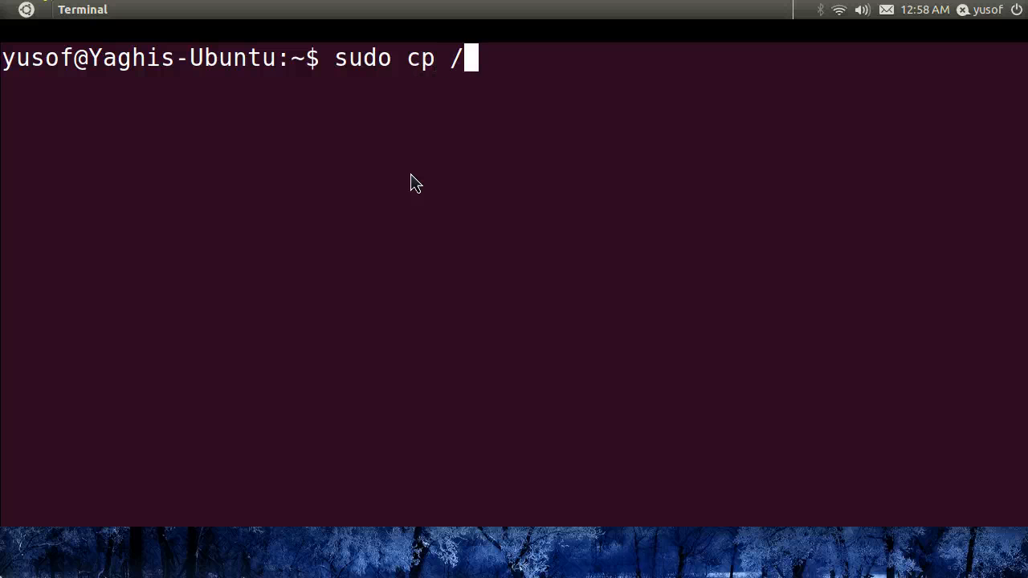
pyautogui.write('boot')
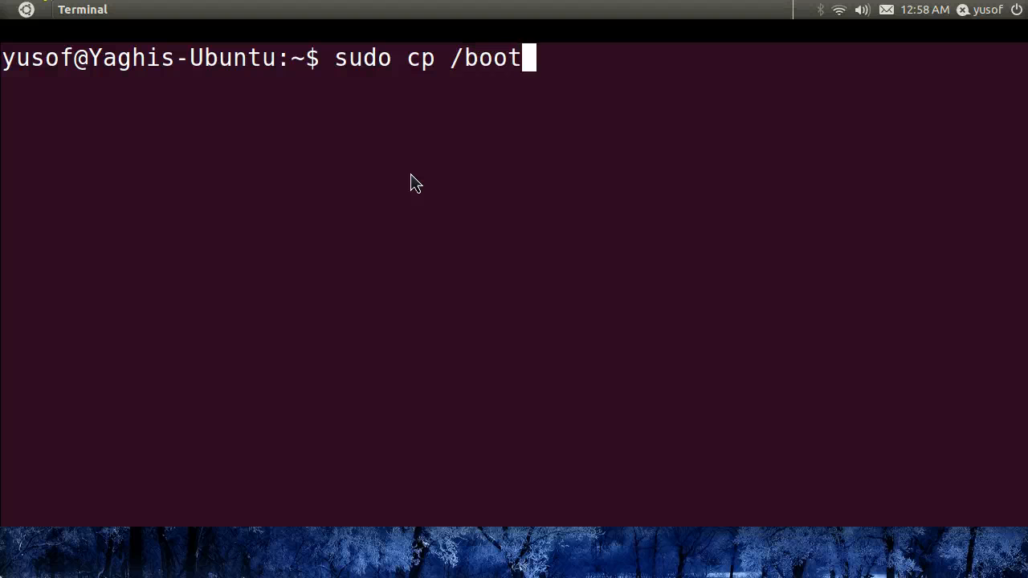
pyautogui.write('/')
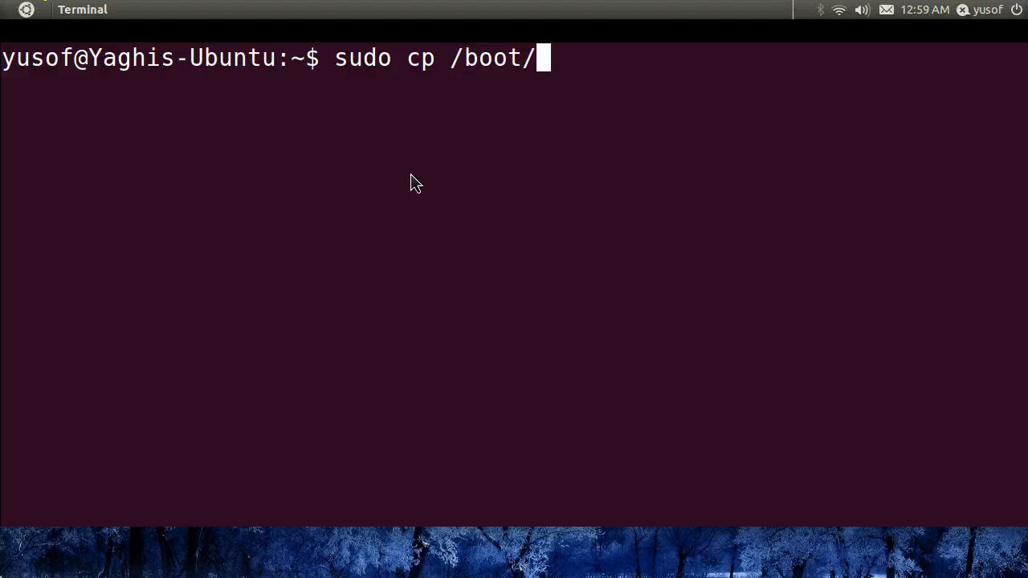
pyautogui.write('grub/g')
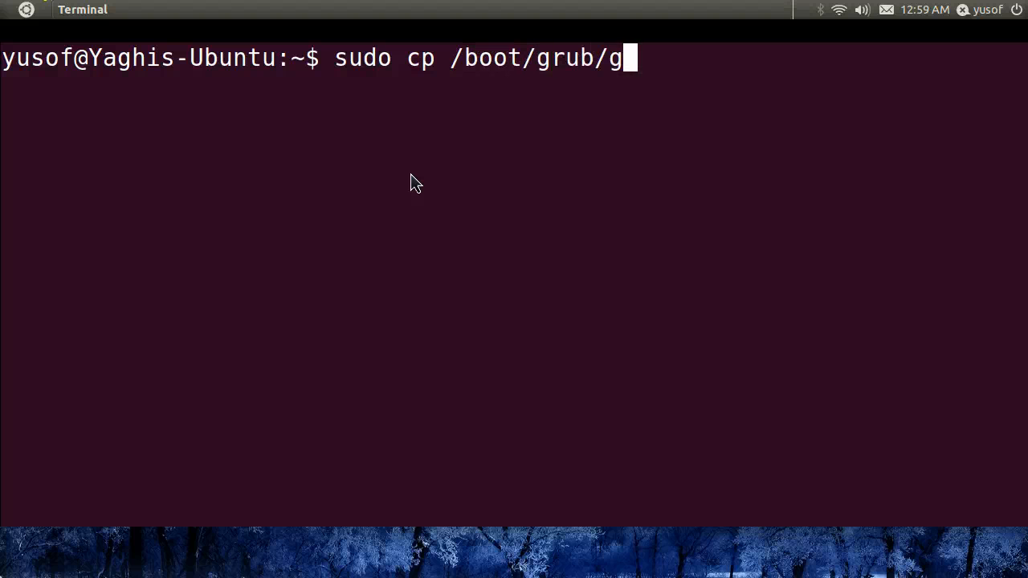
pyautogui.write('rub.cfg')
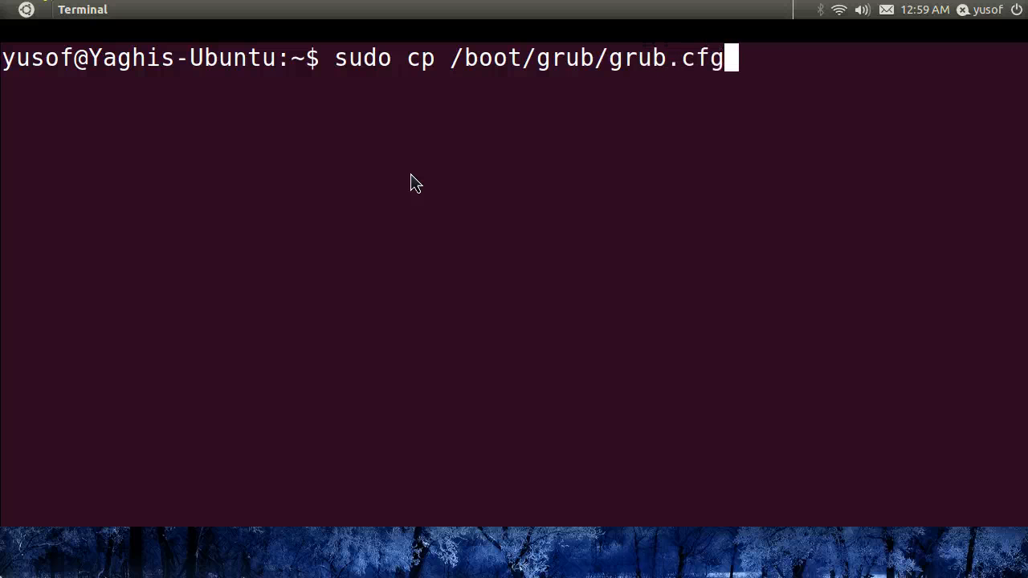
pyautogui.write('/')
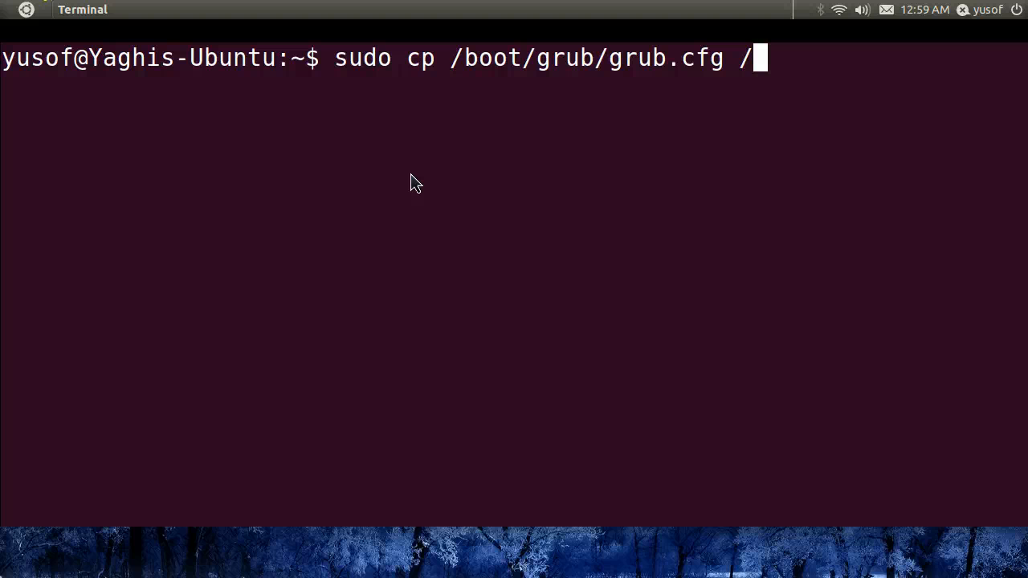
pyautogui.write('ho')
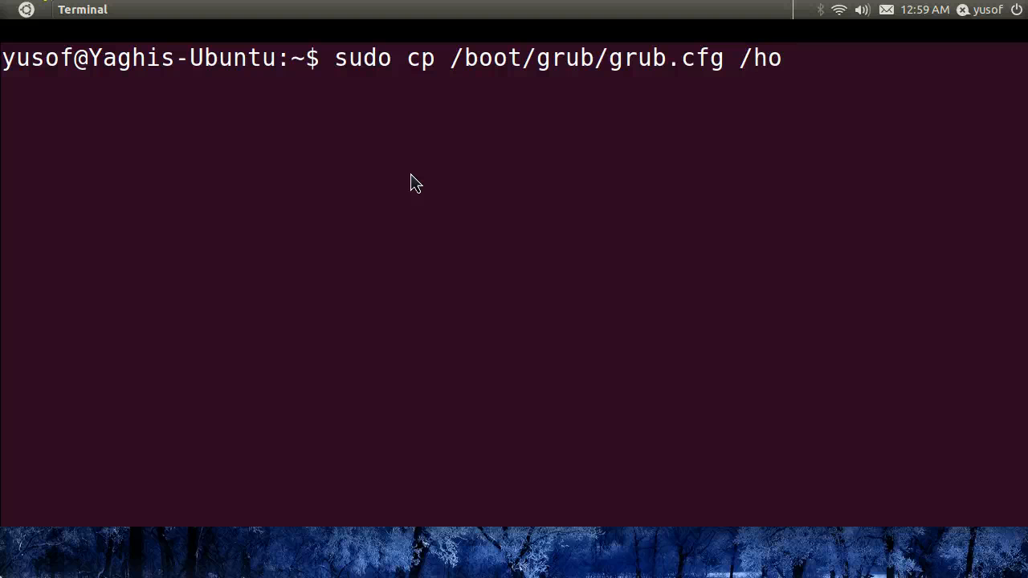
pyautogui.write('me/yusof')
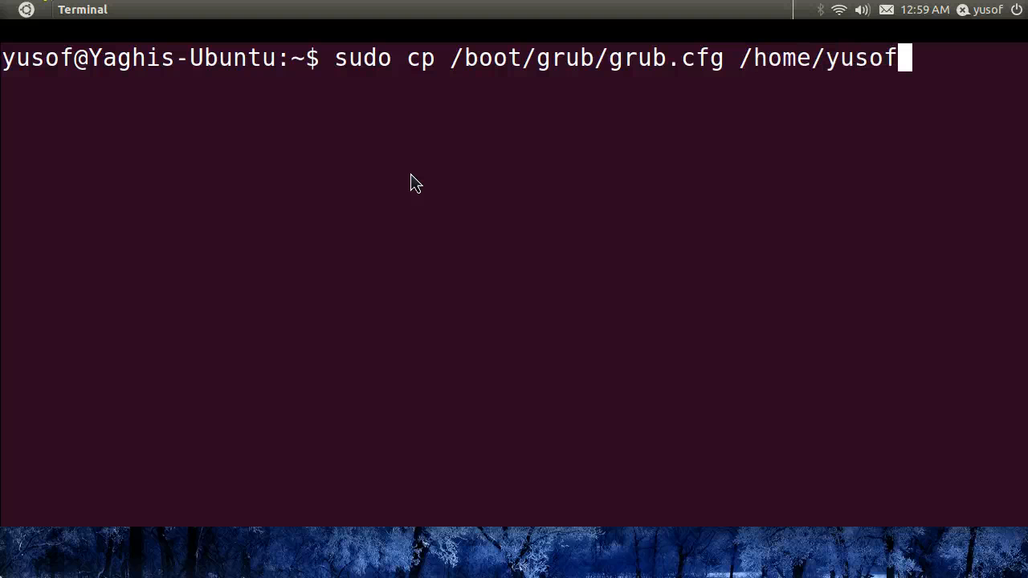
pyautogui.write('/')
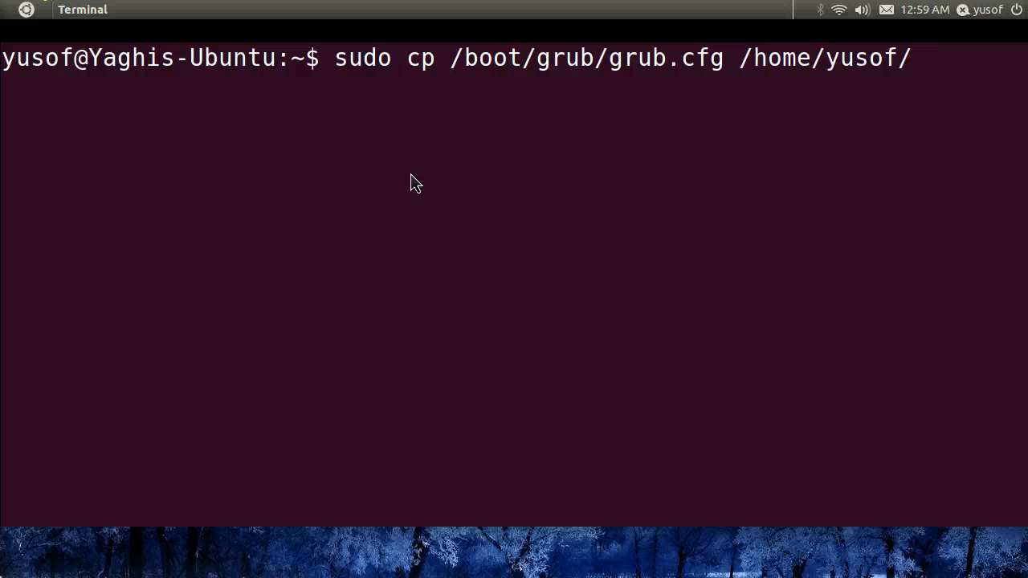
pyautogui.write('Deskt')
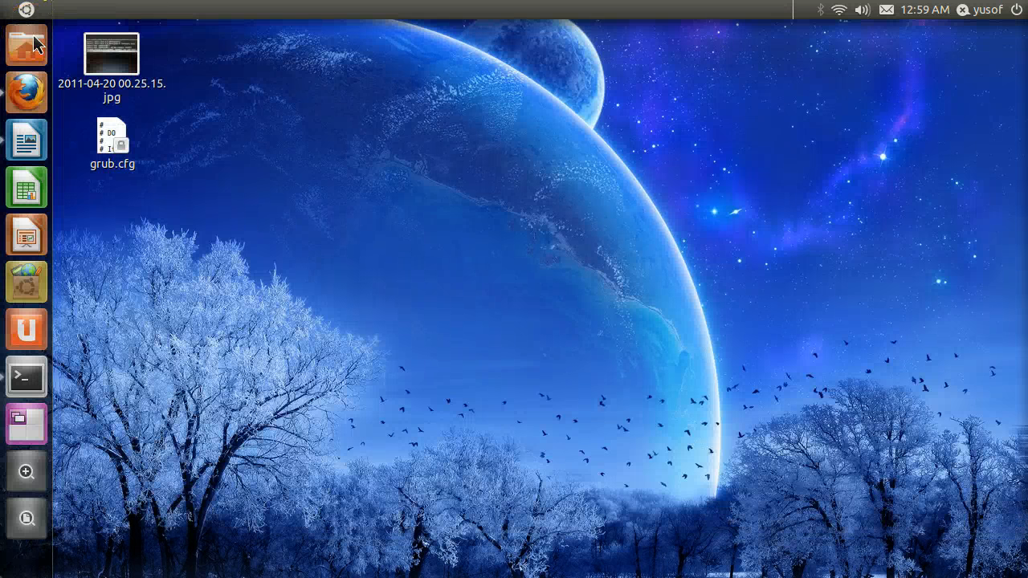
# Enter sudo gedit /home/yusof/Desktop/grub.cfg at the Terminal prompt
pyautogui.click(112, 136)
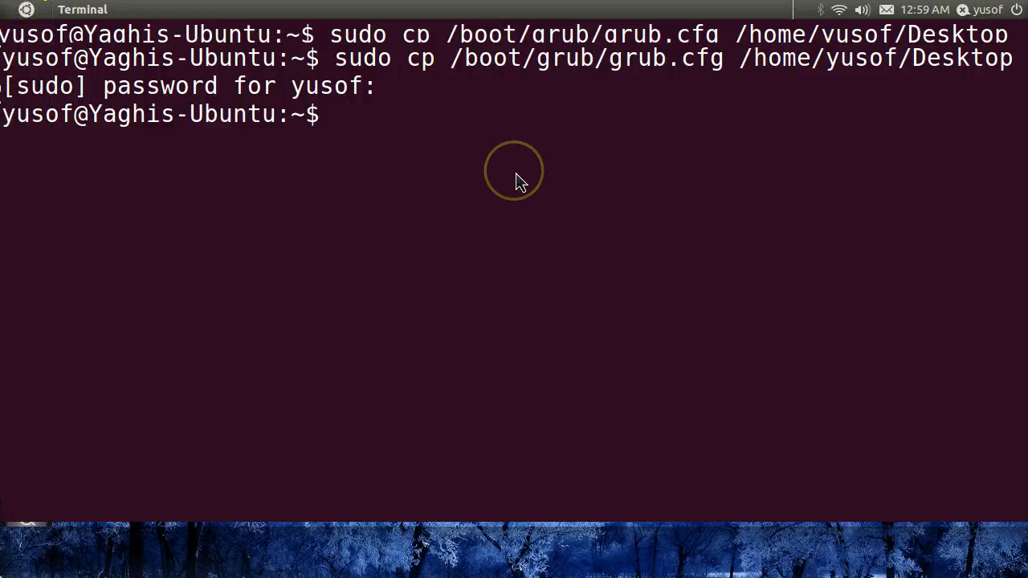
pyautogui.write('sud')
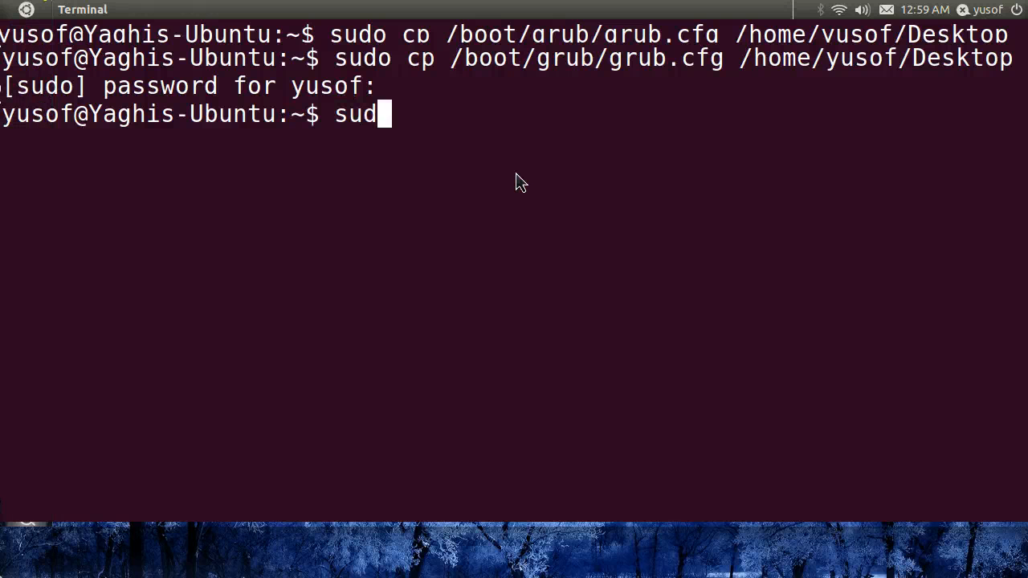
pyautogui.write('o')
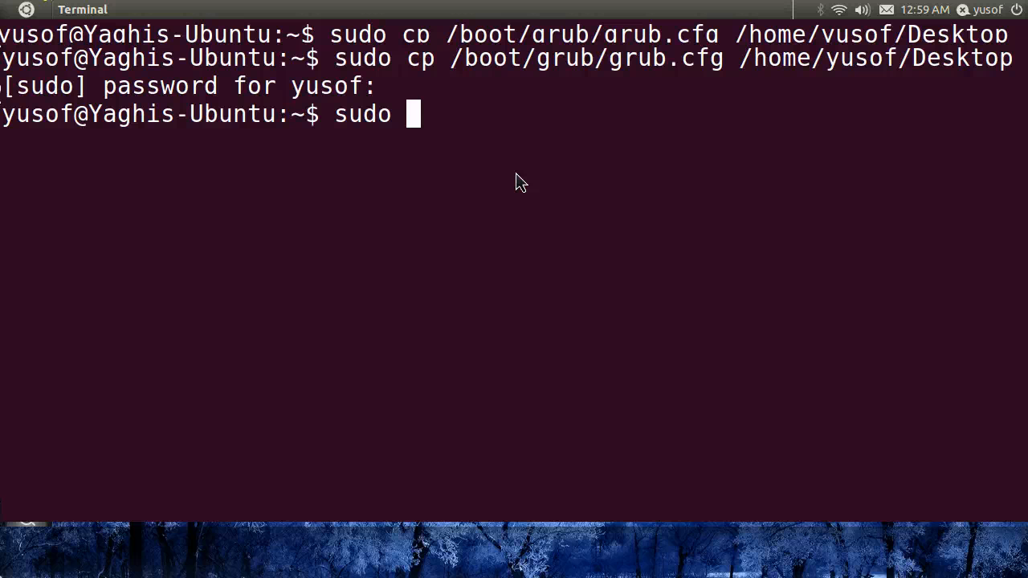
pyautogui.write('gedit')
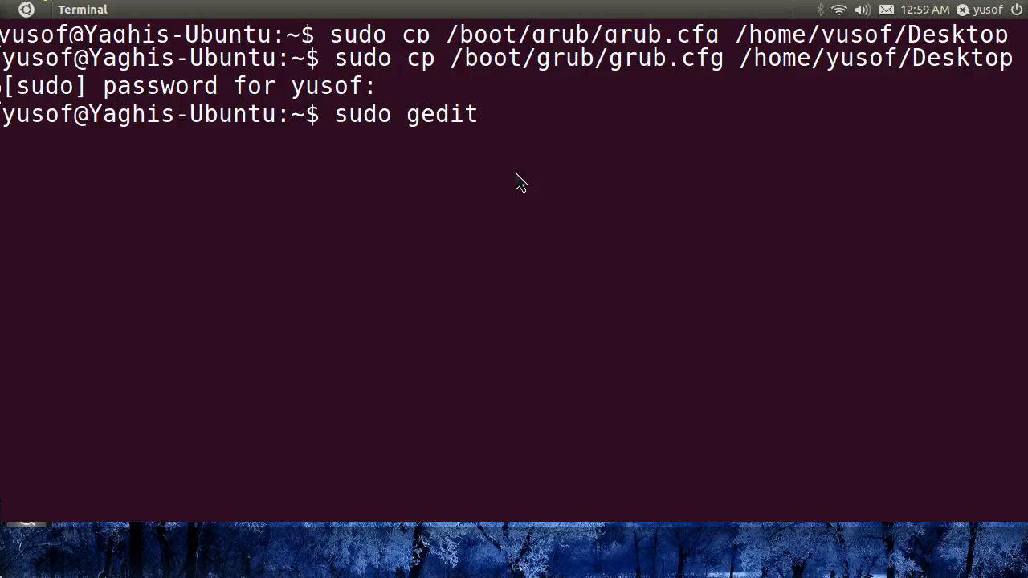
pyautogui.write('/')
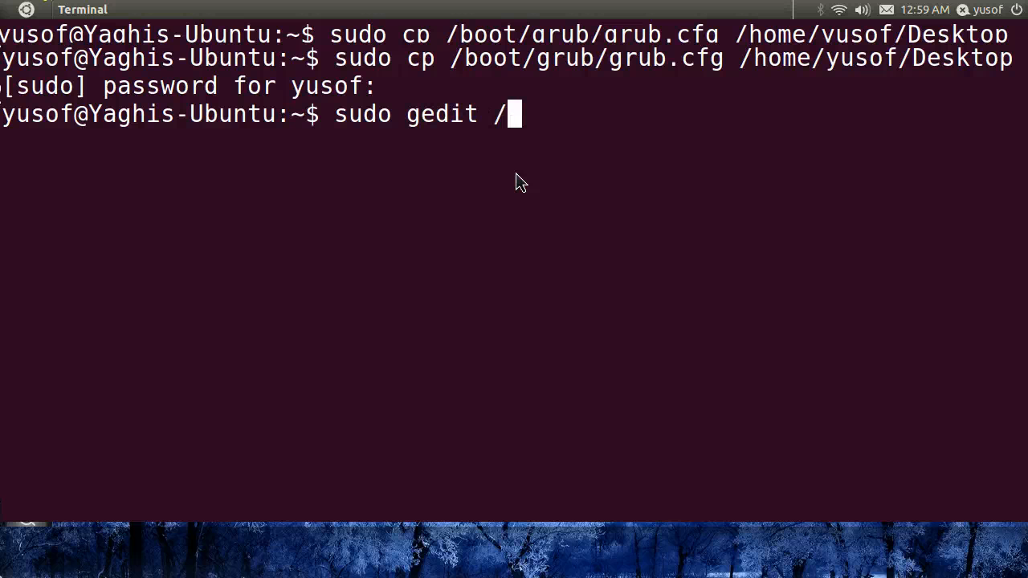
pyautogui.write('home/')
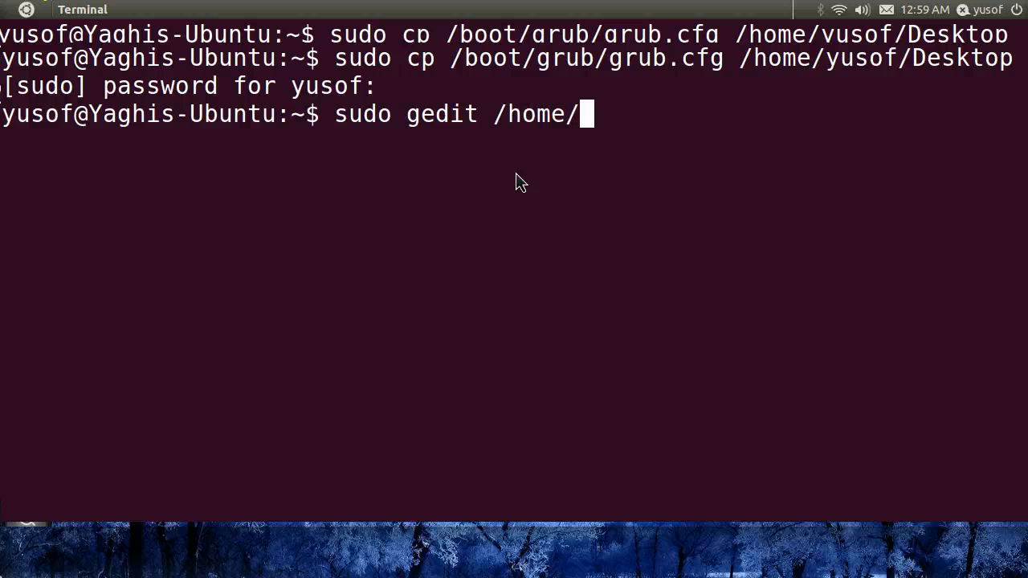
pyautogui.write('yusof/')
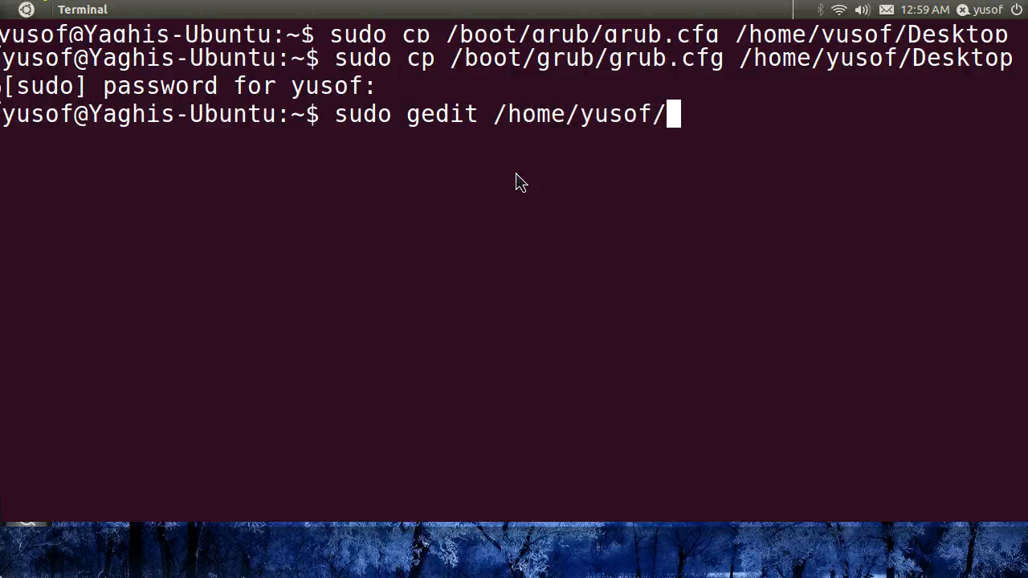
pyautogui.write('Desktop')
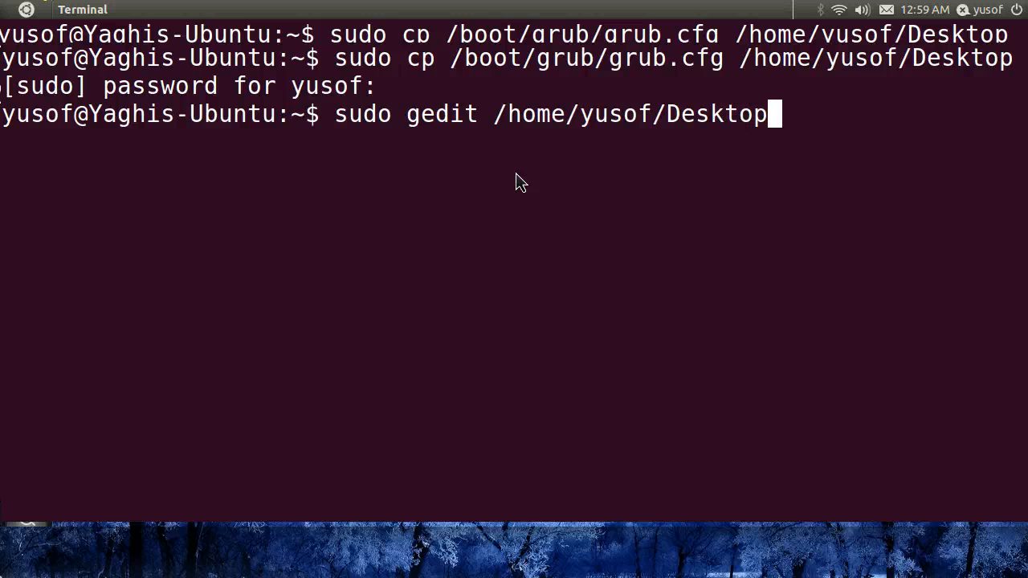
pyautogui.write('/')
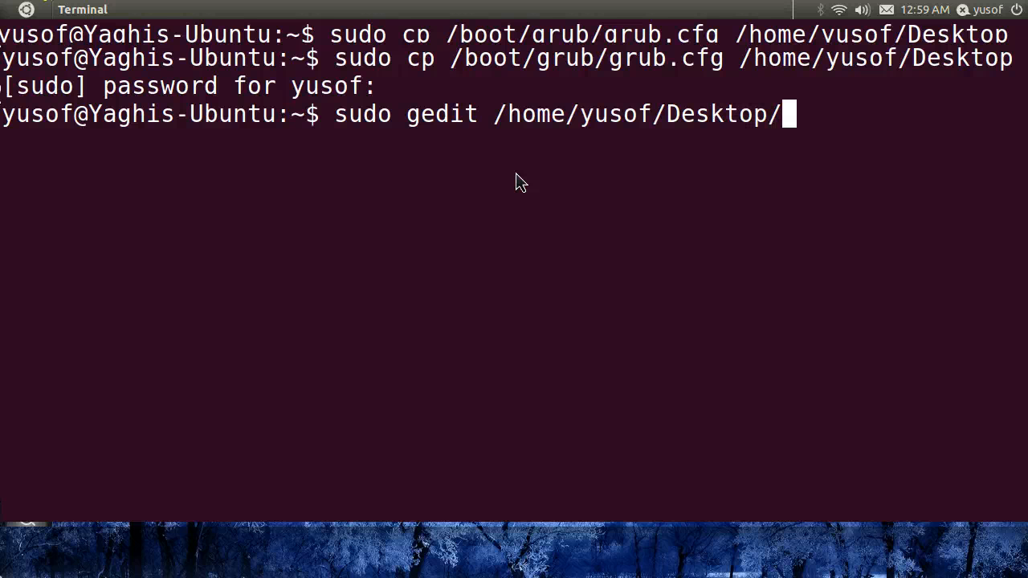
pyautogui.write('grub.cfg')
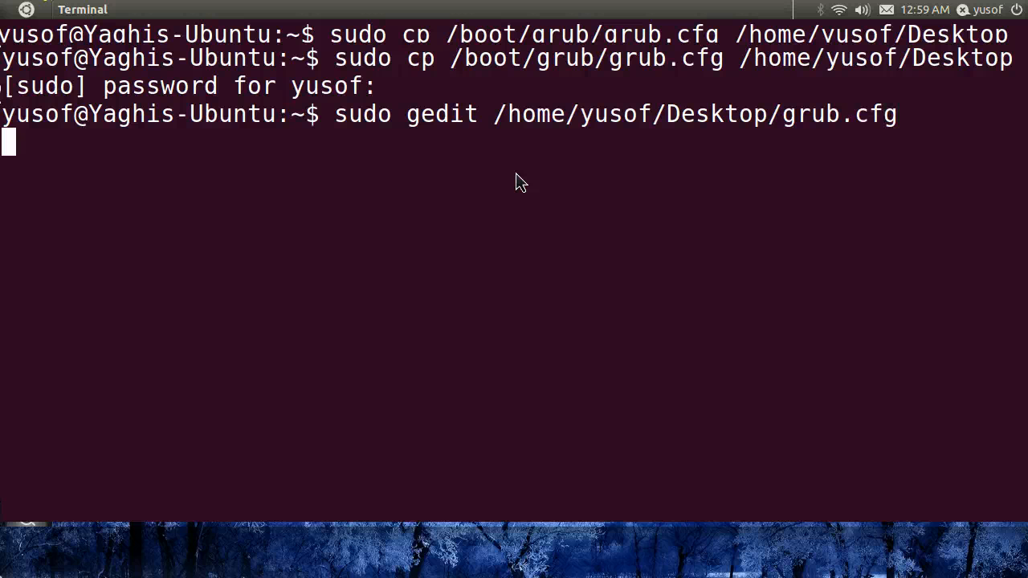
# Run the sudo gedit command to open the Desktop grub.cfg as root
pyautogui.press('Return')
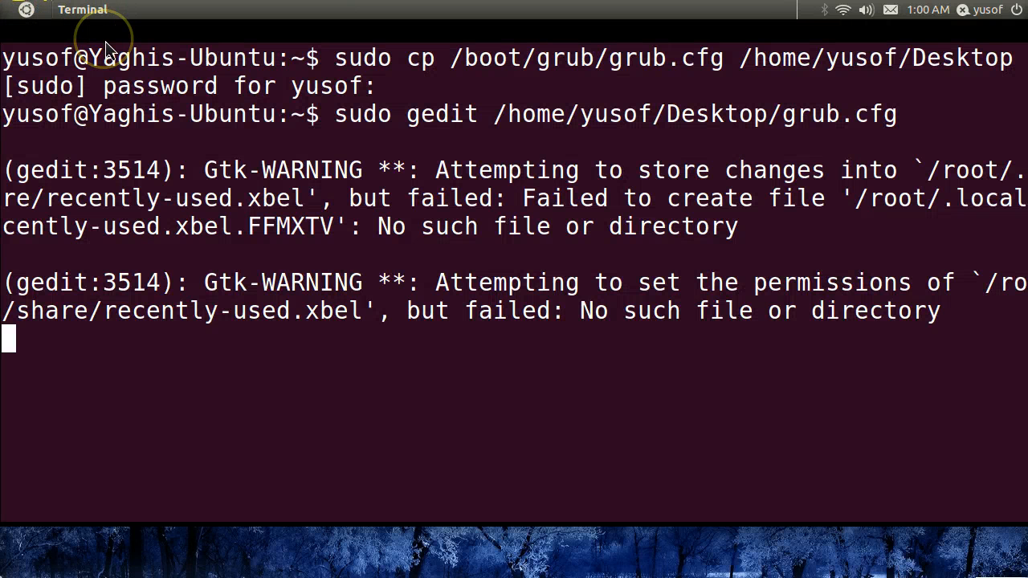
pyautogui.moveTo(339, 266)
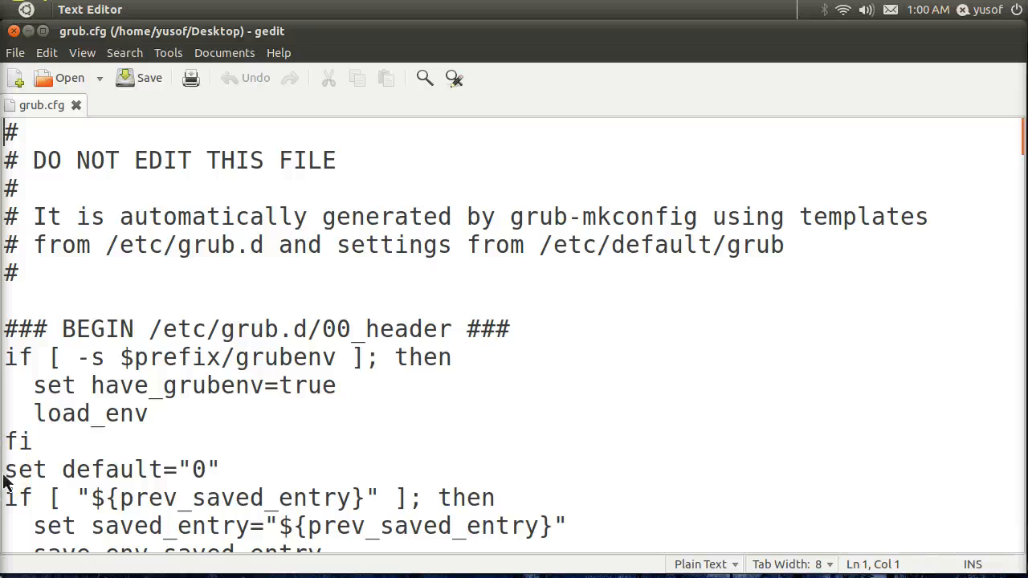
# Change set default="0" to "5" in grub.cfg
pyautogui.doubleClick(199, 469)
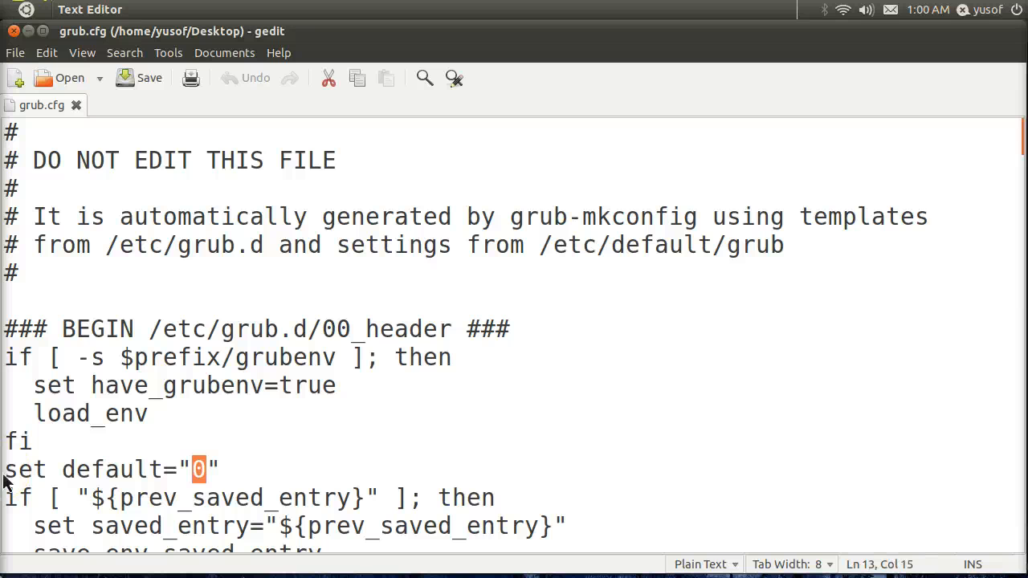
pyautogui.click(199, 469)
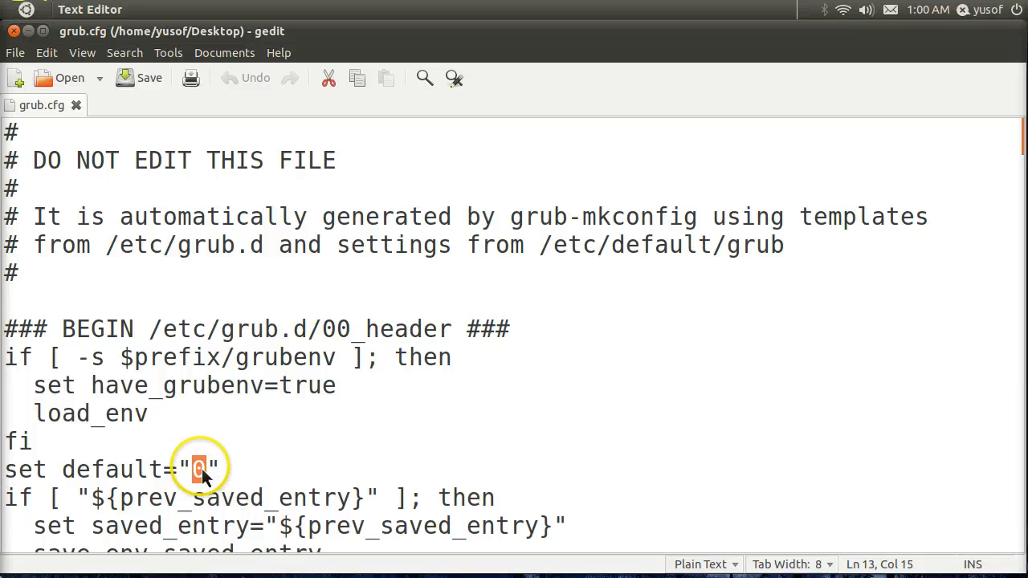
pyautogui.moveTo(206, 482)
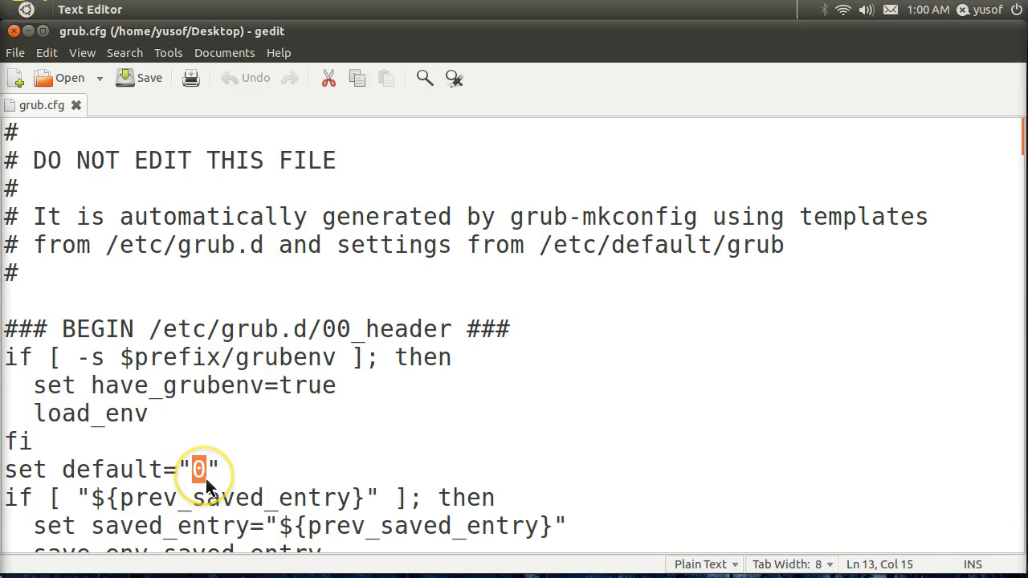
pyautogui.write('5')
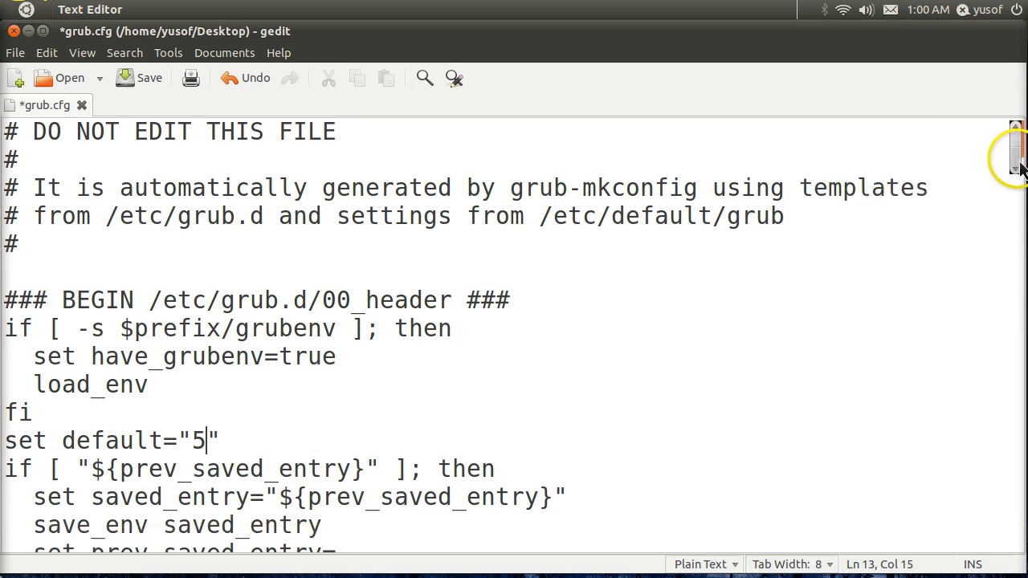
# Change set timeout=10 to 5 further down, then close gedit back to Terminal
pyautogui.scroll(-3)
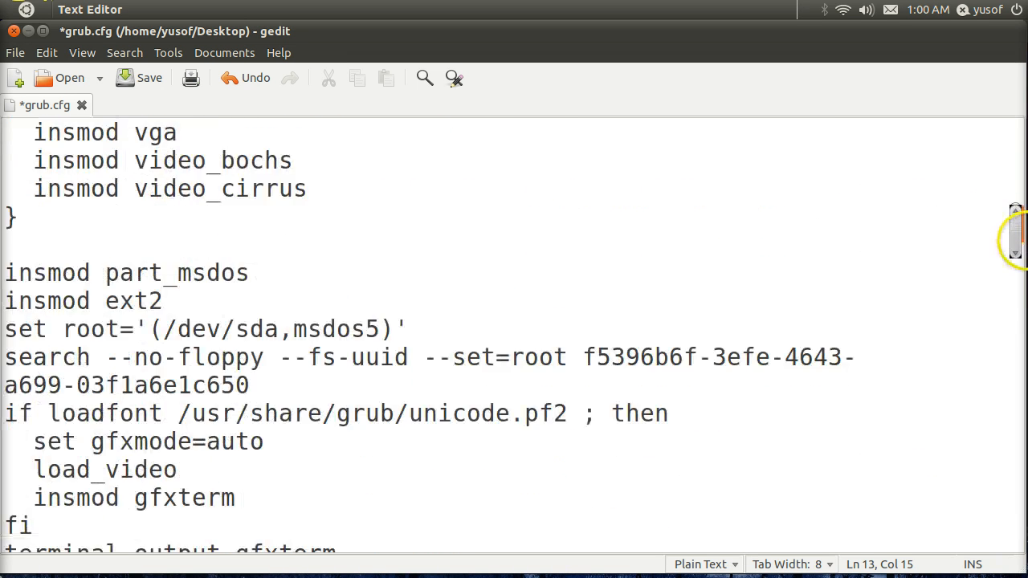
pyautogui.scroll(-3)
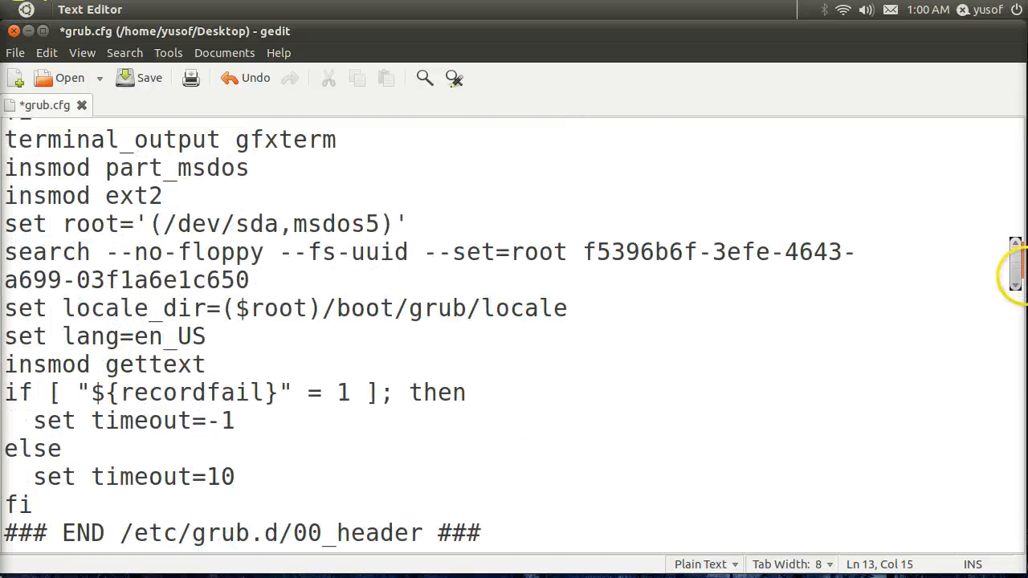
pyautogui.scroll(-3)
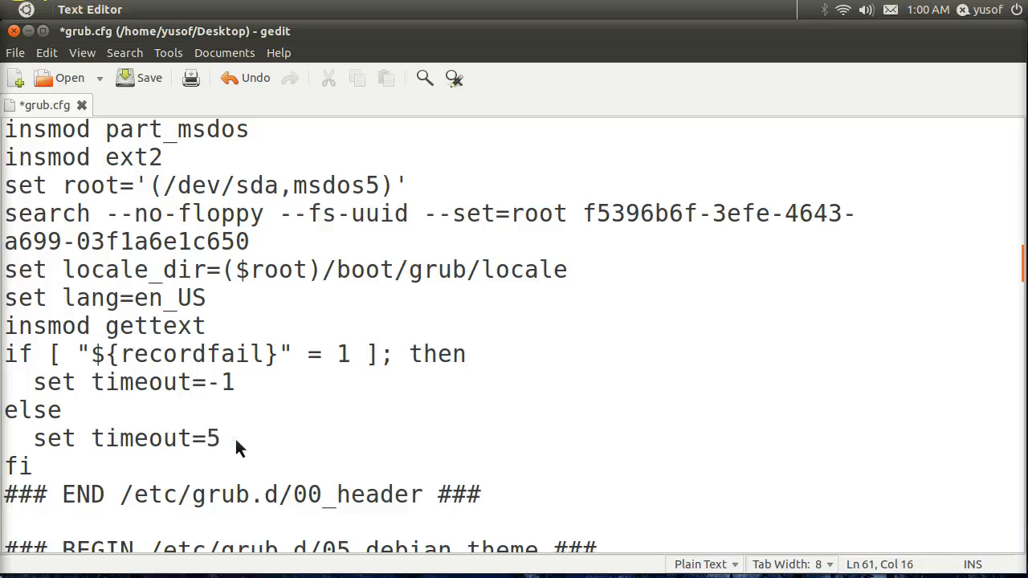
pyautogui.click(222, 439)
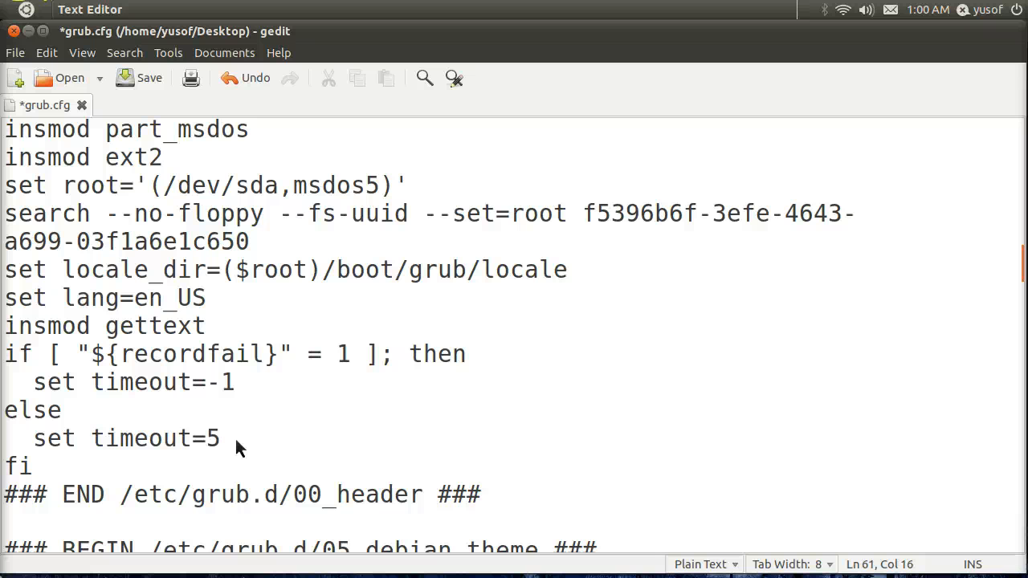
pyautogui.click(221, 439)
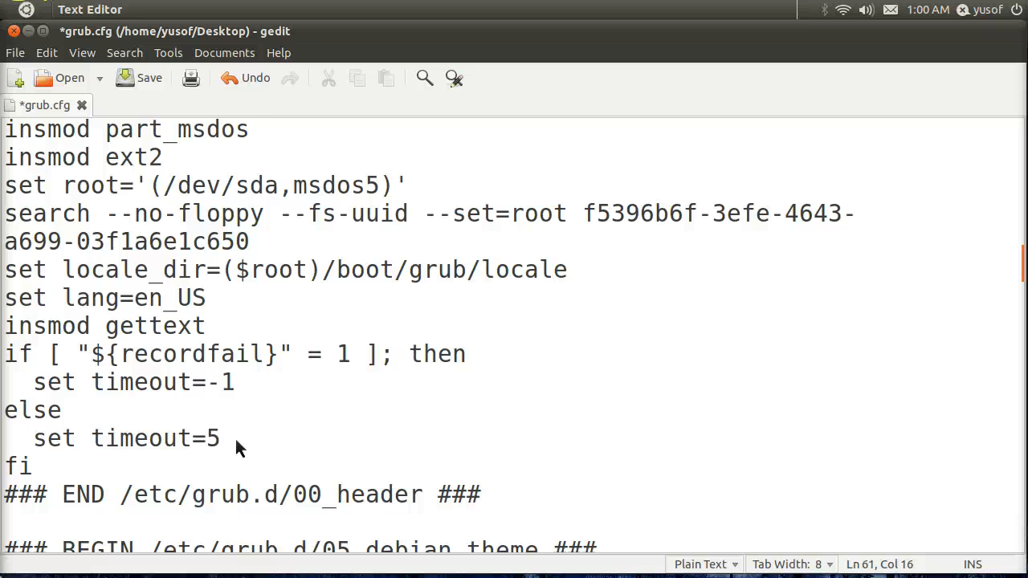
pyautogui.click(138, 77)
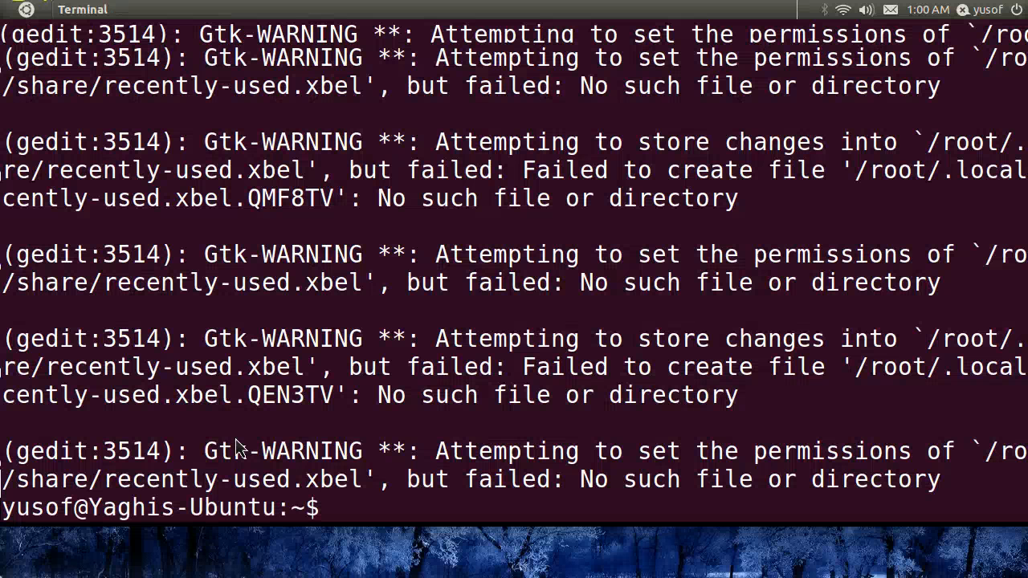
# Clear the terminal and enter sudo cp /home/yusof/Desktop/grub.cfg /boot/grub
pyautogui.write('cl')
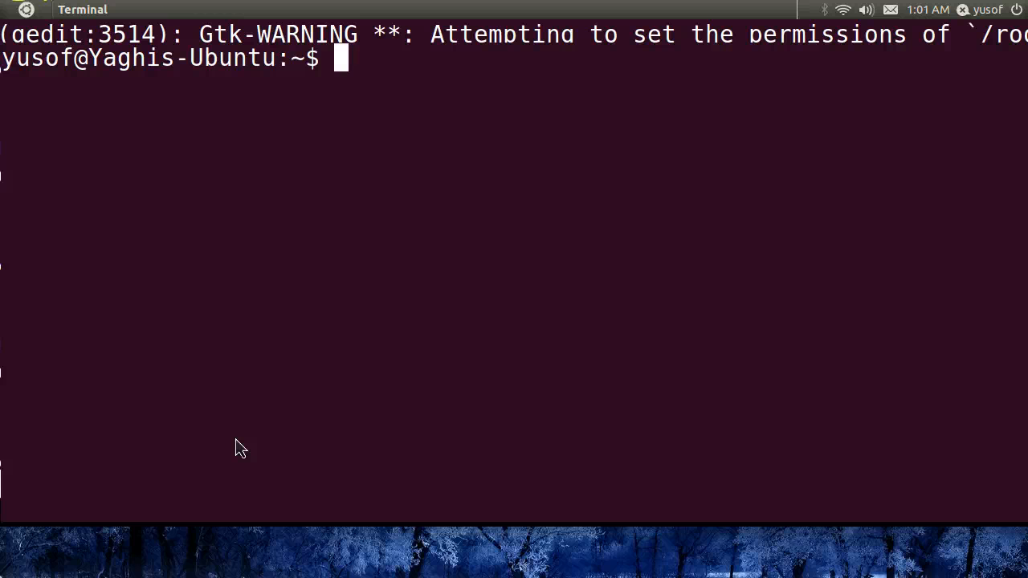
pyautogui.write('sud')
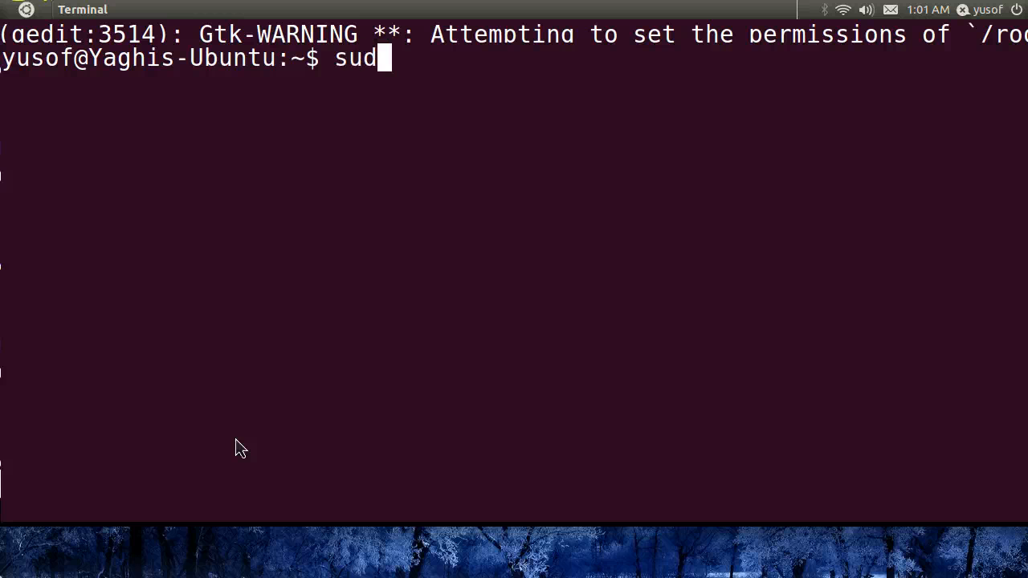
pyautogui.write('o')
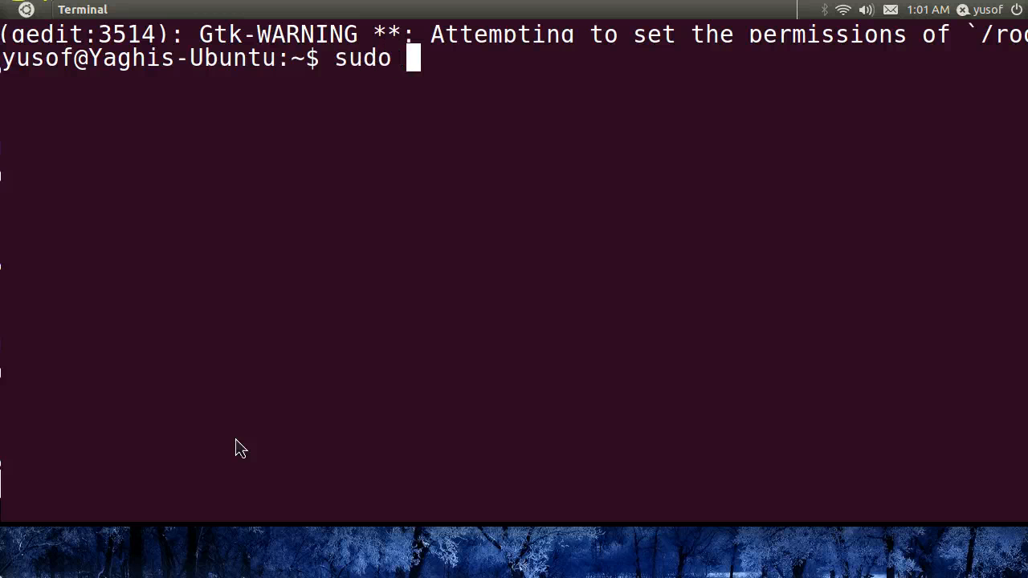
pyautogui.write('c')
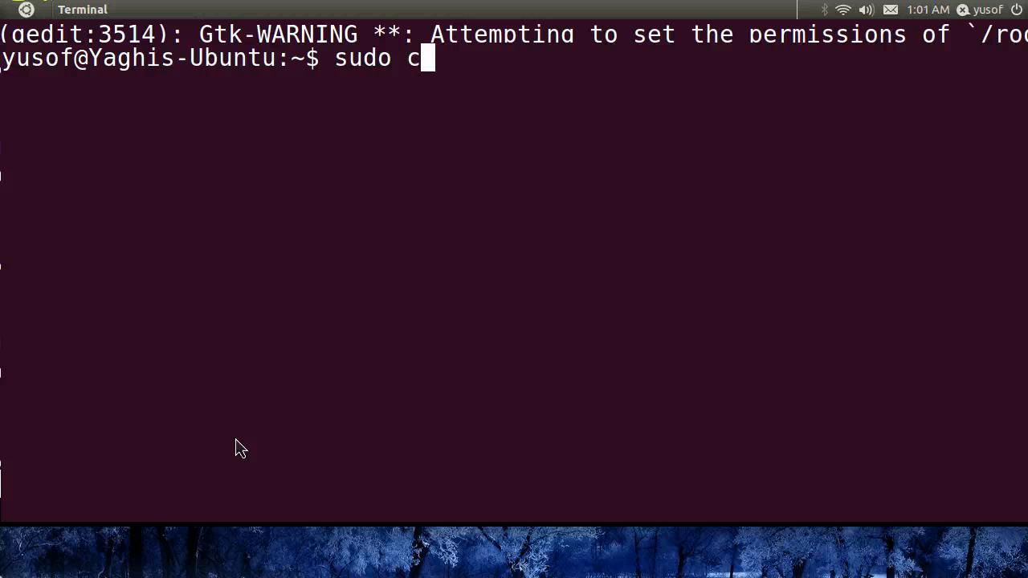
pyautogui.write('p /')
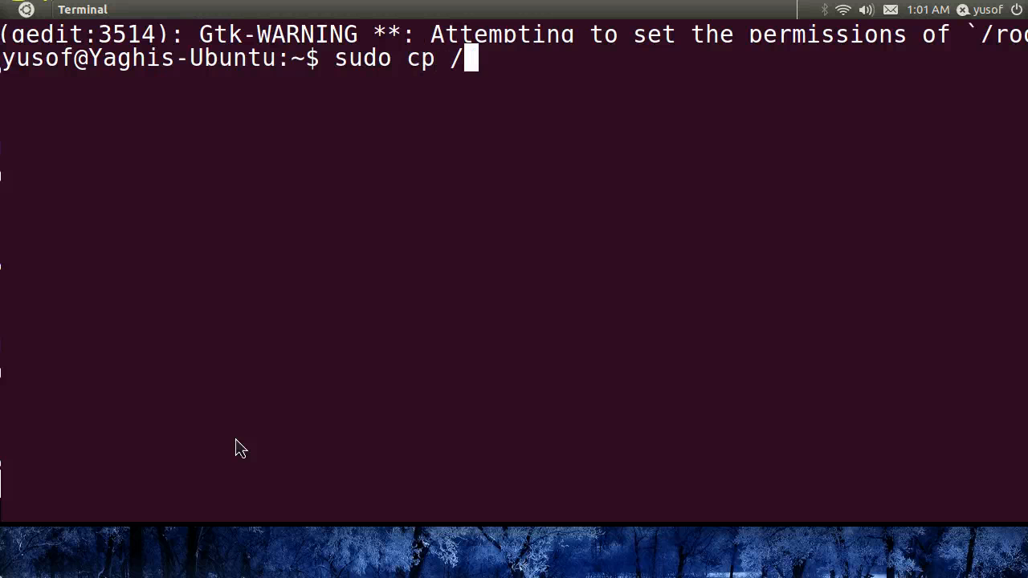
pyautogui.write('home')
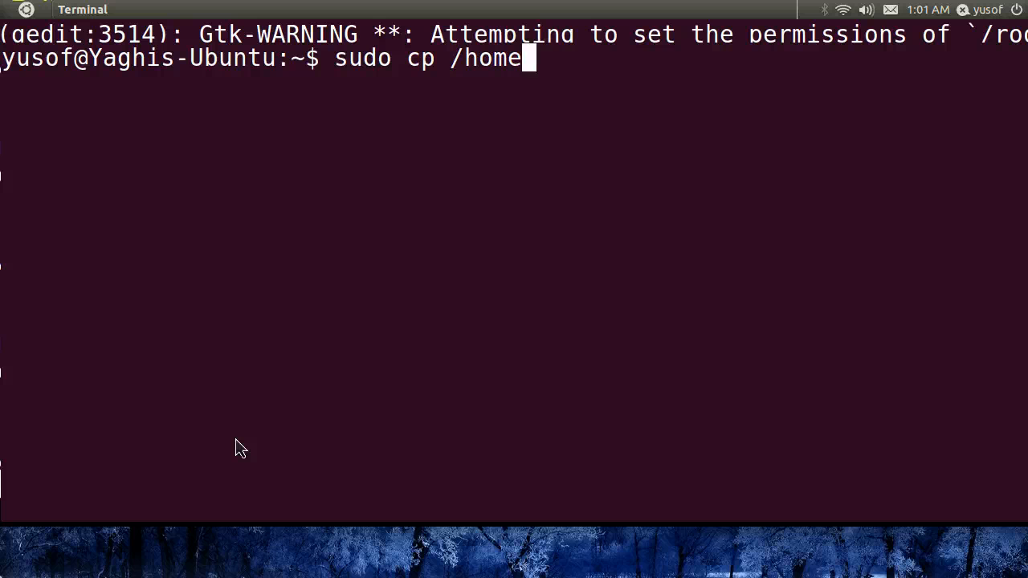
pyautogui.write('/yusof/Des')
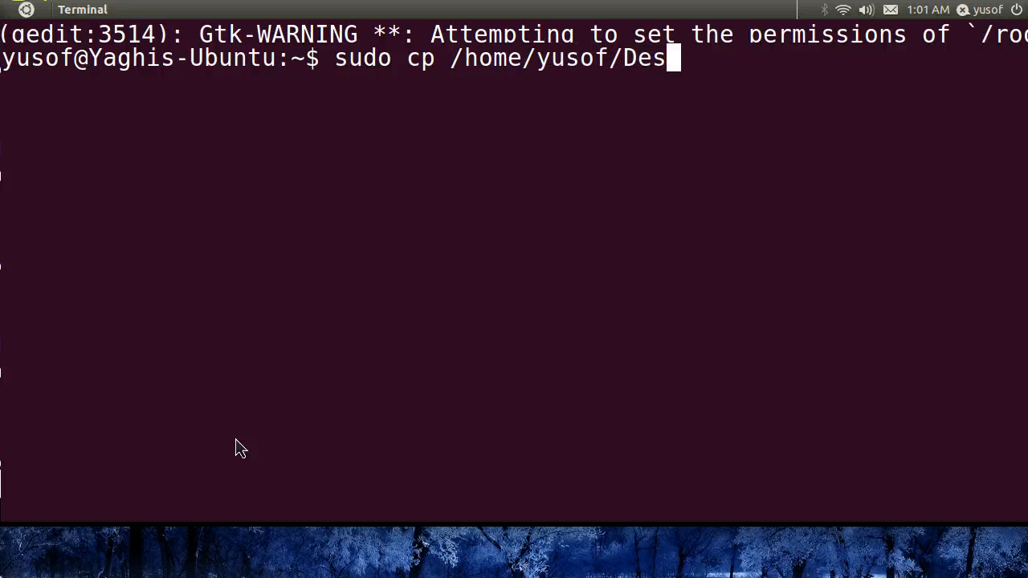
pyautogui.write('ktop/')
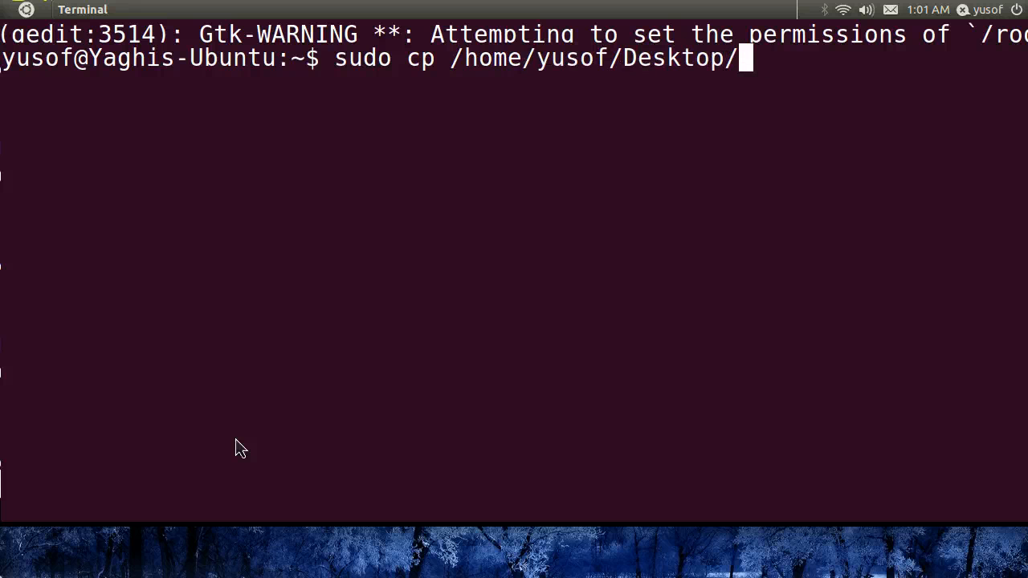
pyautogui.write('grub.')
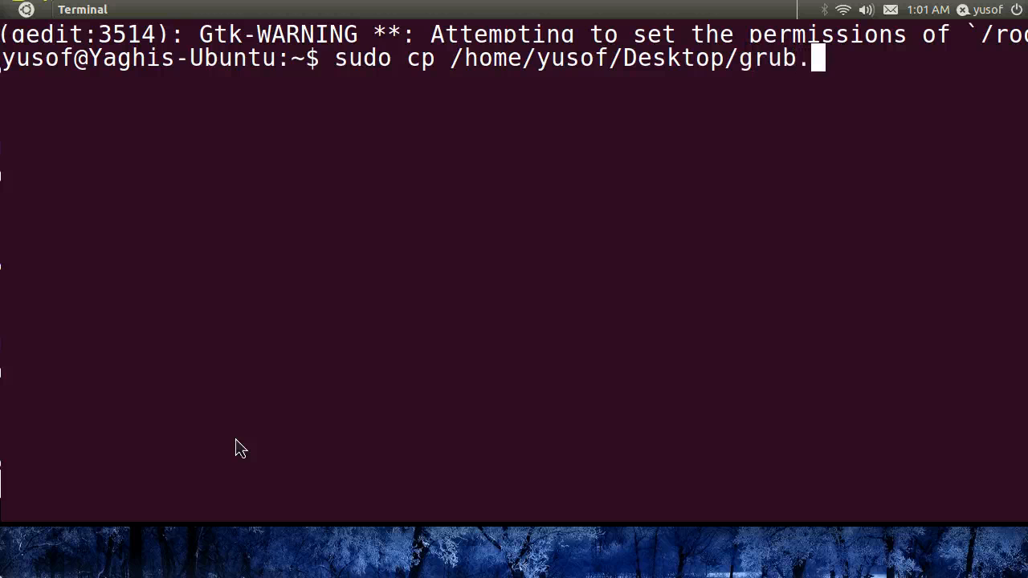
pyautogui.write('cfg')
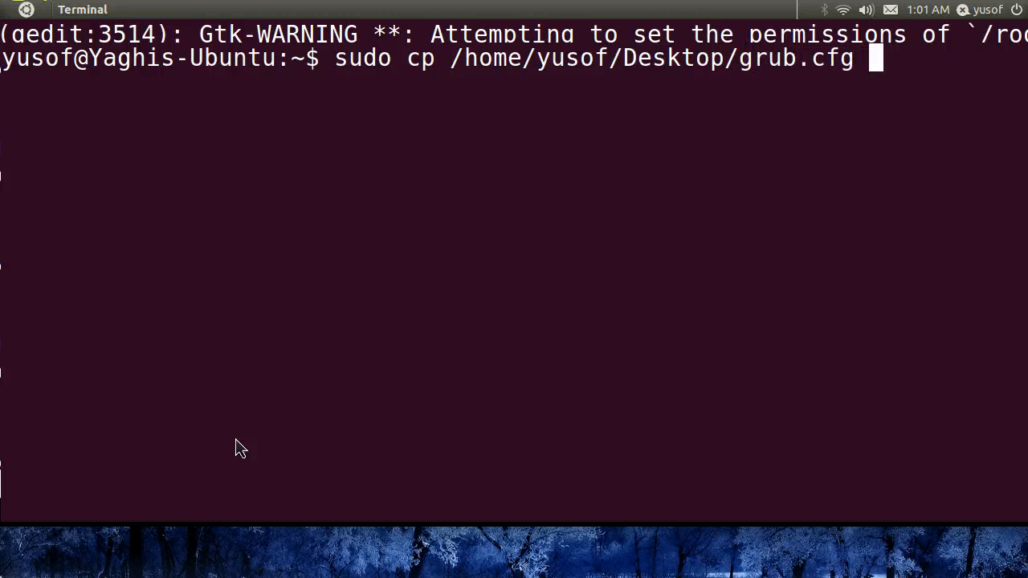
pyautogui.write('/')
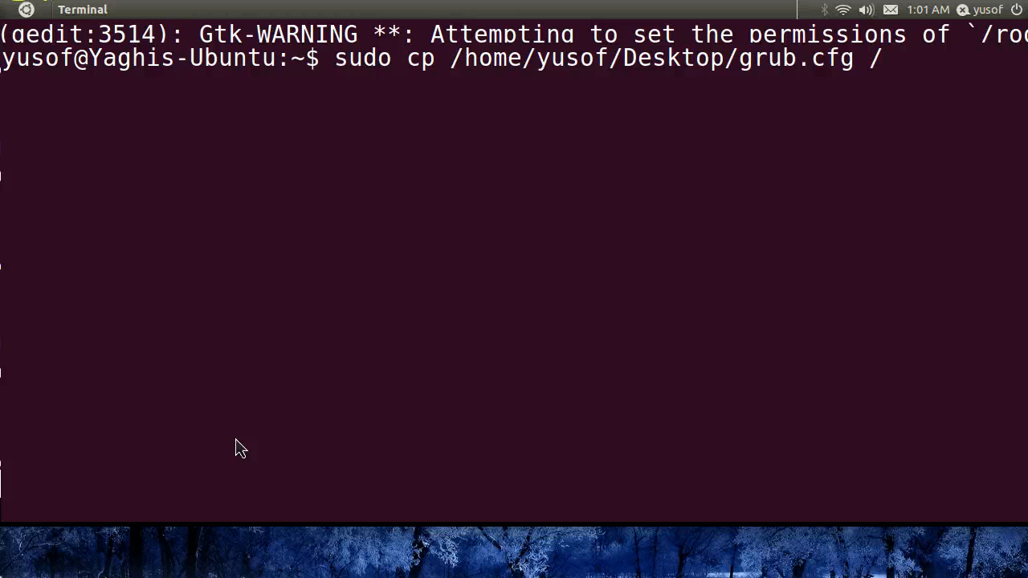
pyautogui.write('boot/grub')
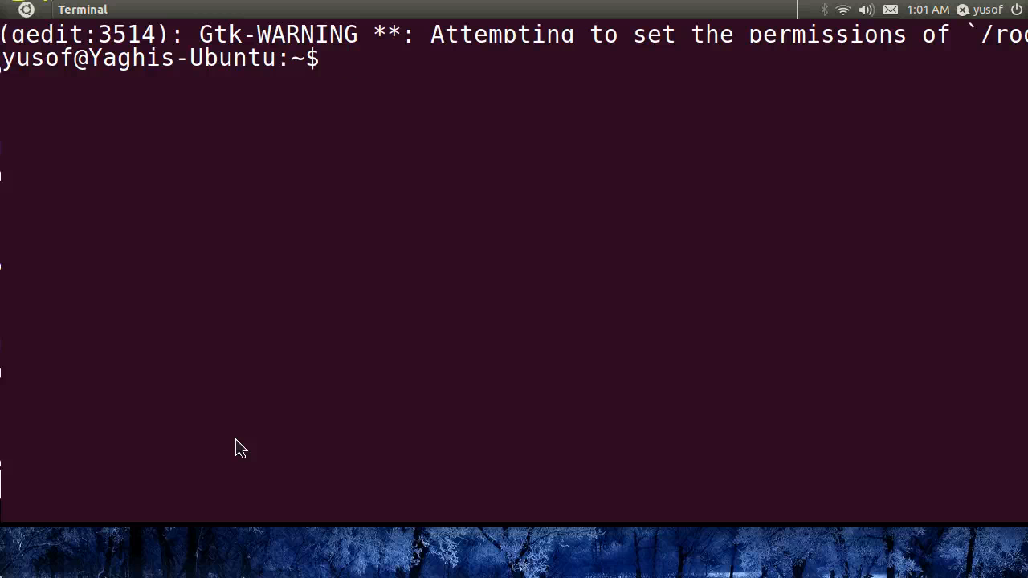
# Enter the command sudo gedit /boot/grub/grub.cfg to edit the system file as administrator
pyautogui.write('sud')
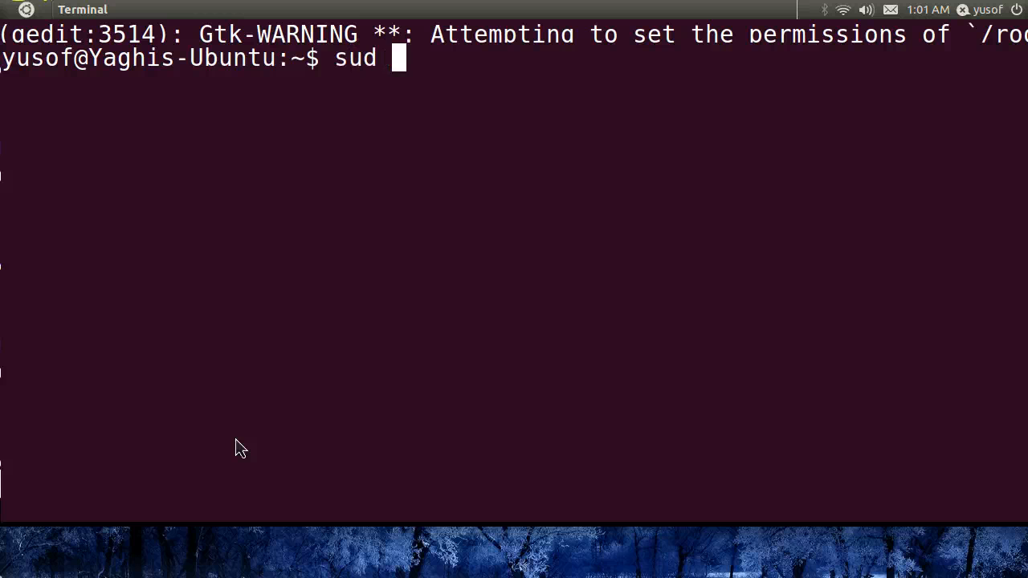
pyautogui.write('o gedit')
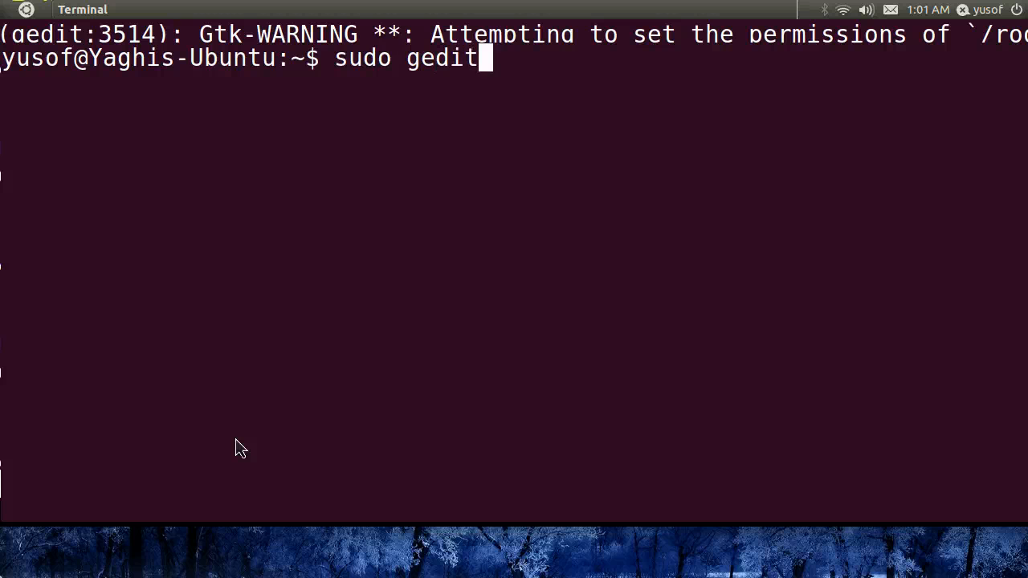
pyautogui.write('/')
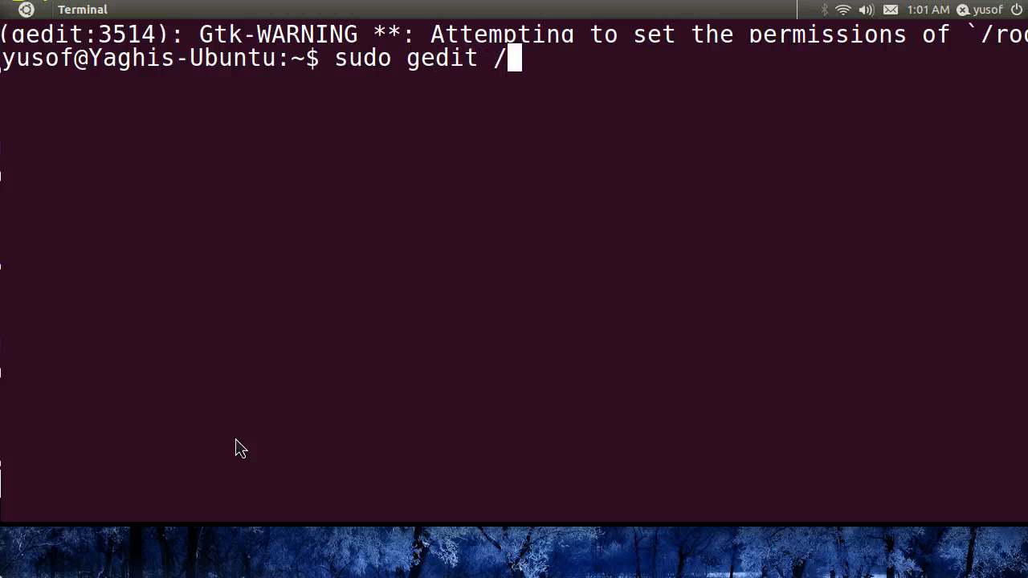
pyautogui.write('boot')
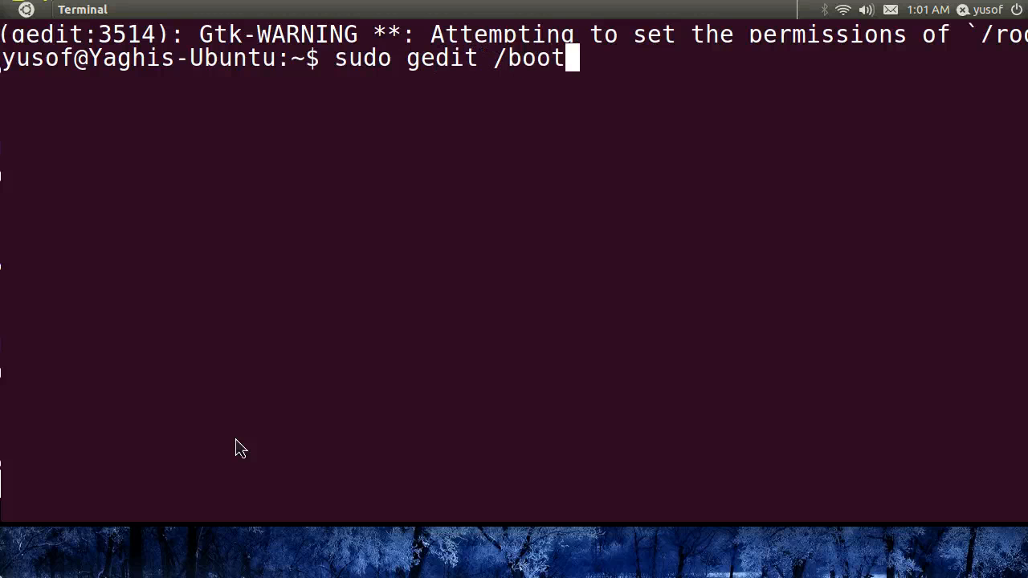
pyautogui.write('/')
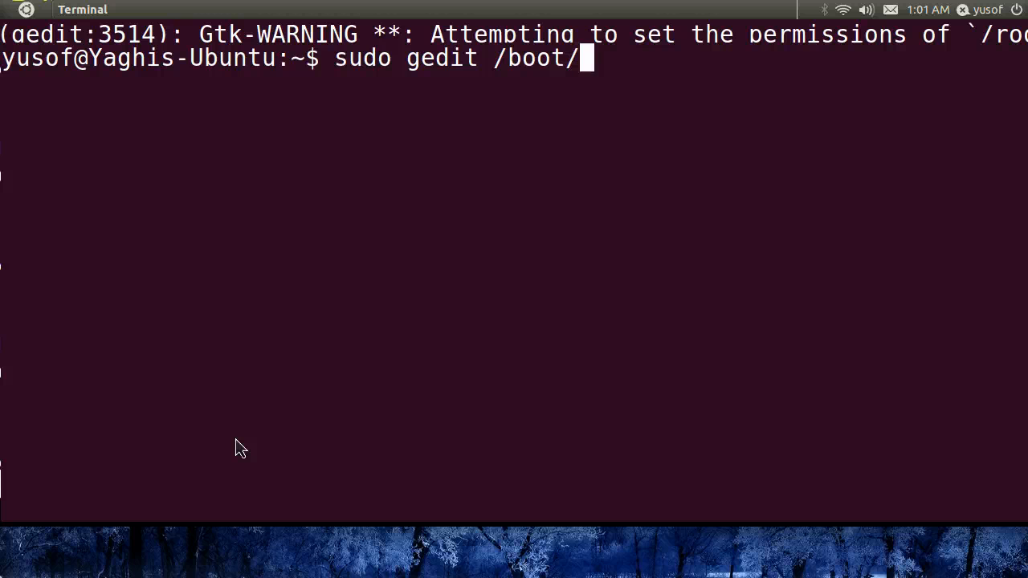
pyautogui.write('grub/grub')
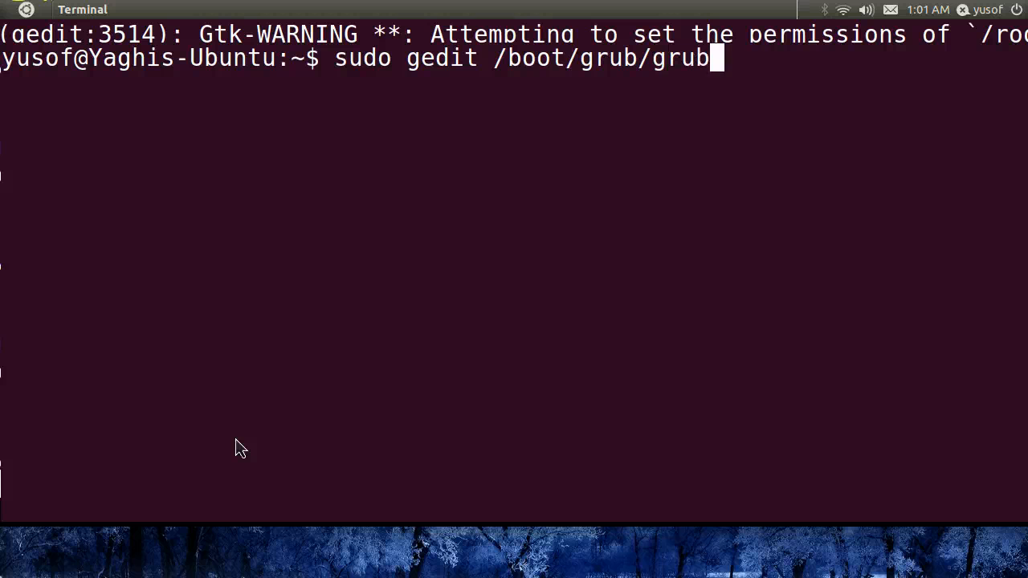
pyautogui.write('.')
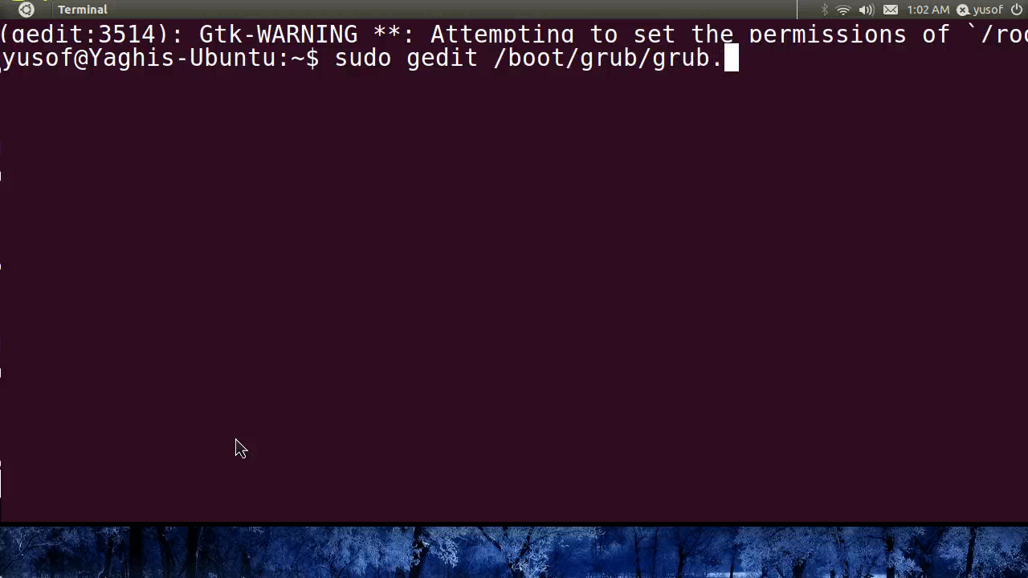
pyautogui.write('cfg')
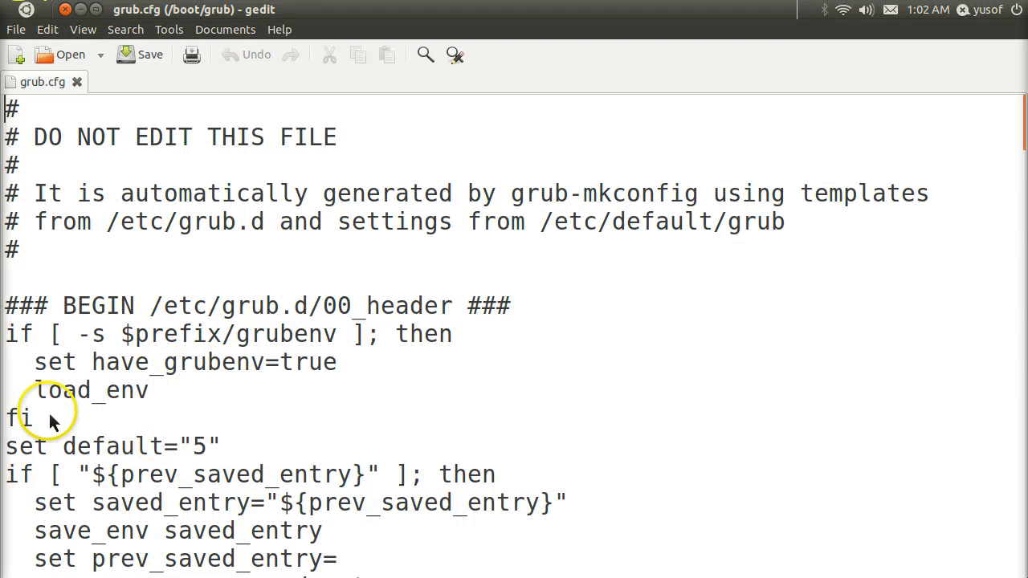
pyautogui.moveTo(175, 458)
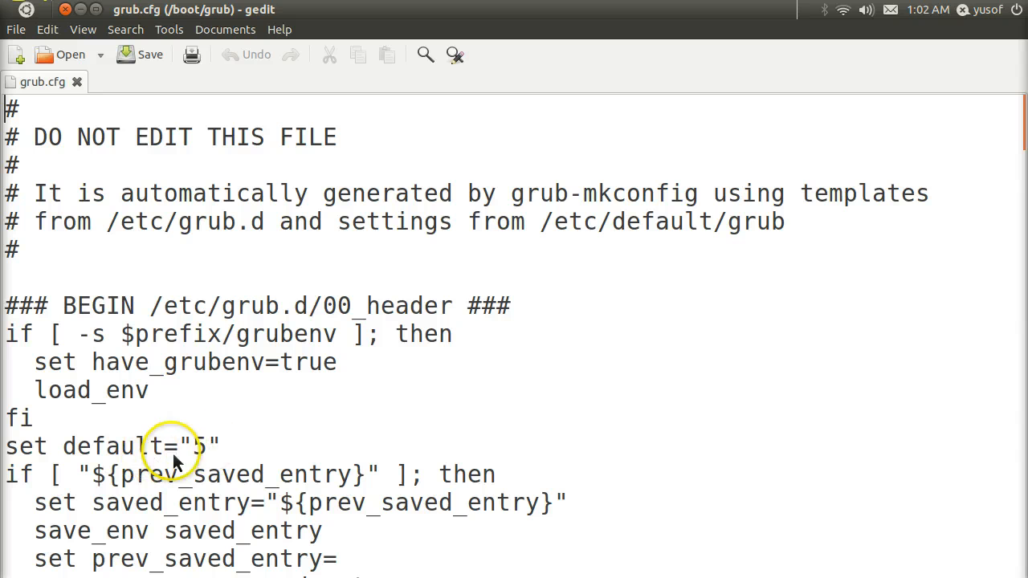
pyautogui.moveTo(72, 177)
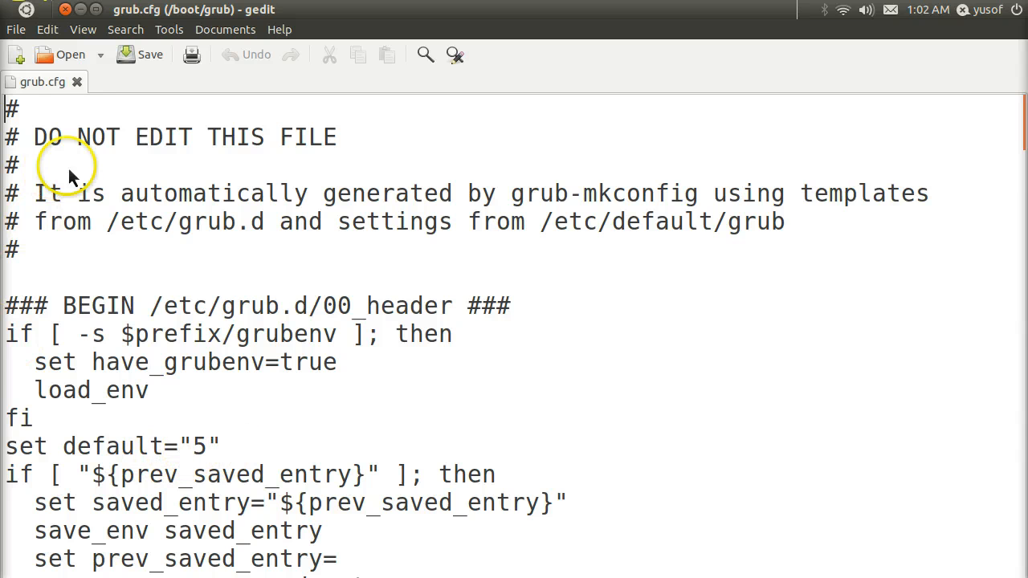
pyautogui.moveTo(109, 164)
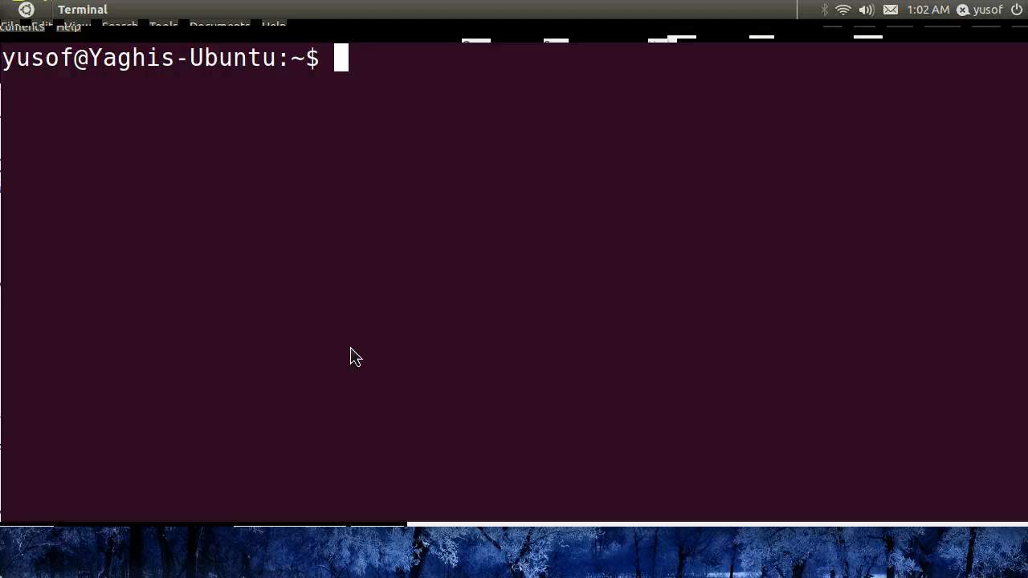
# Clear the terminal and enter gedit /boot/grub/grub.cfg to reopen the system file
pyautogui.write('clear')
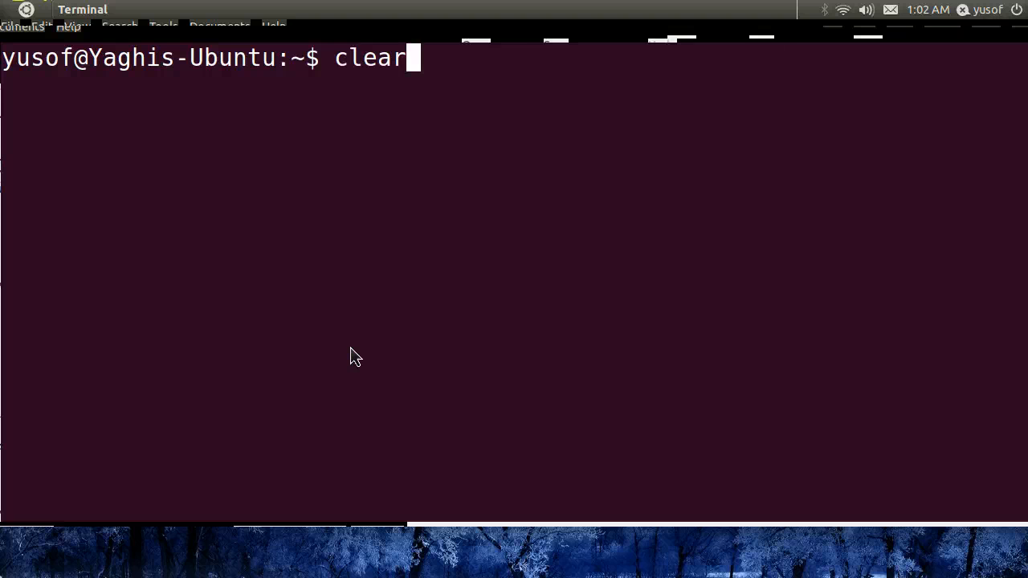
pyautogui.write('sudo gedit /boot/grub/grub.cfg')
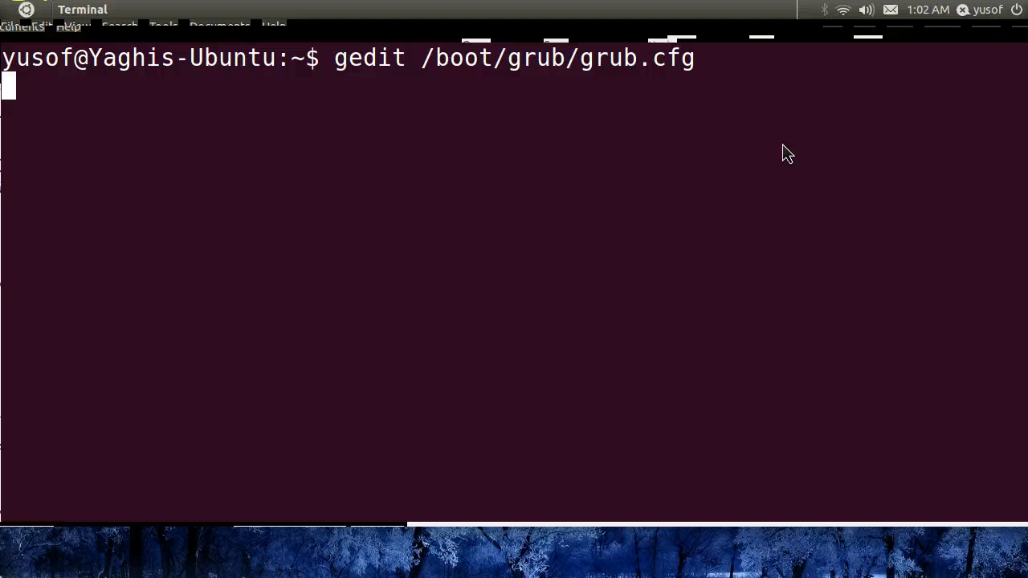
# Run the command, highlight the set default="5" lines in read-only grub.cfg, and close it
pyautogui.press('Return')
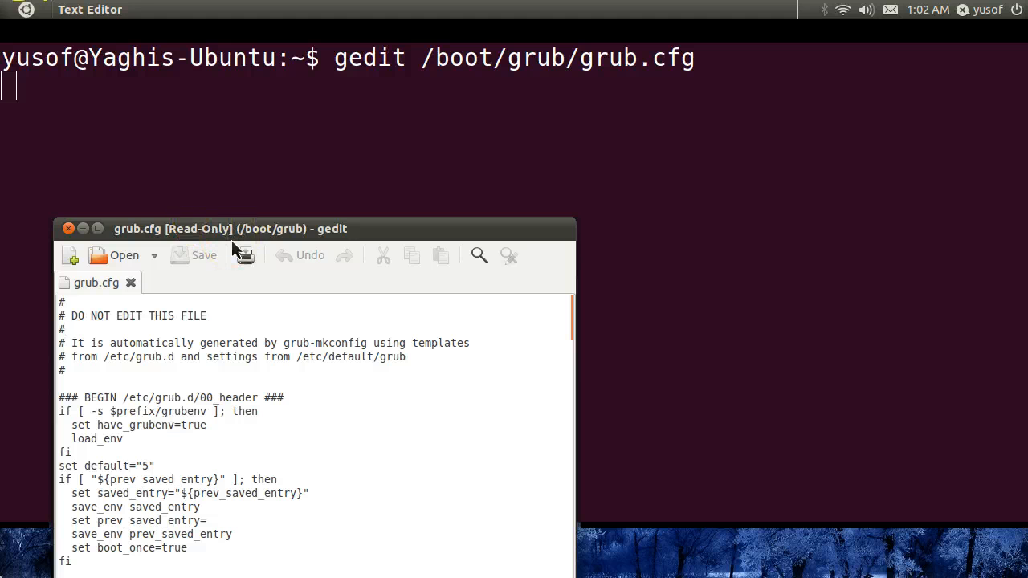
pyautogui.moveTo(58, 466); pyautogui.dragTo(228, 479)
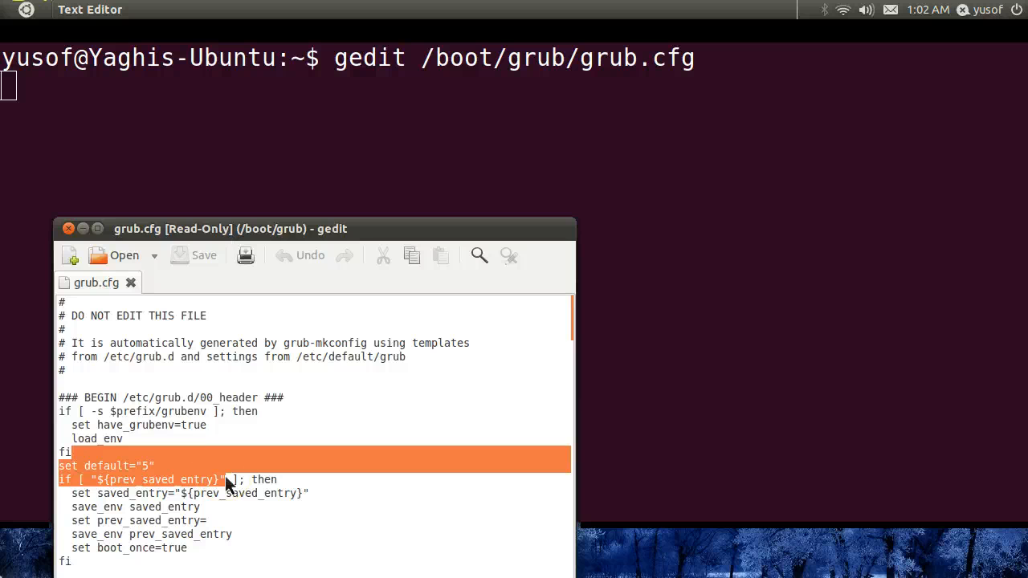
pyautogui.click(68, 228)
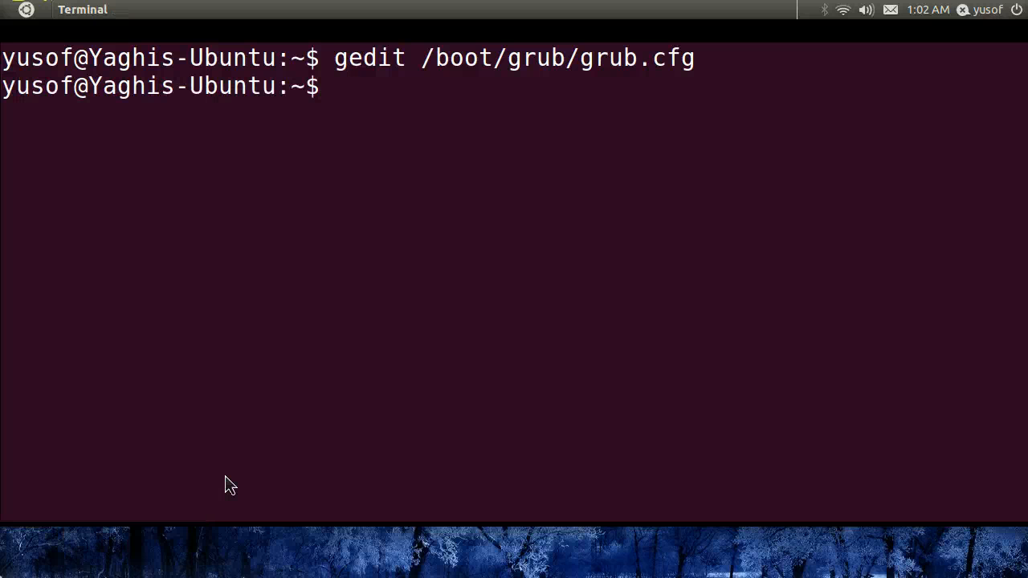
# End the Terminal session with exit, returning to the desktop
pyautogui.write('exit')
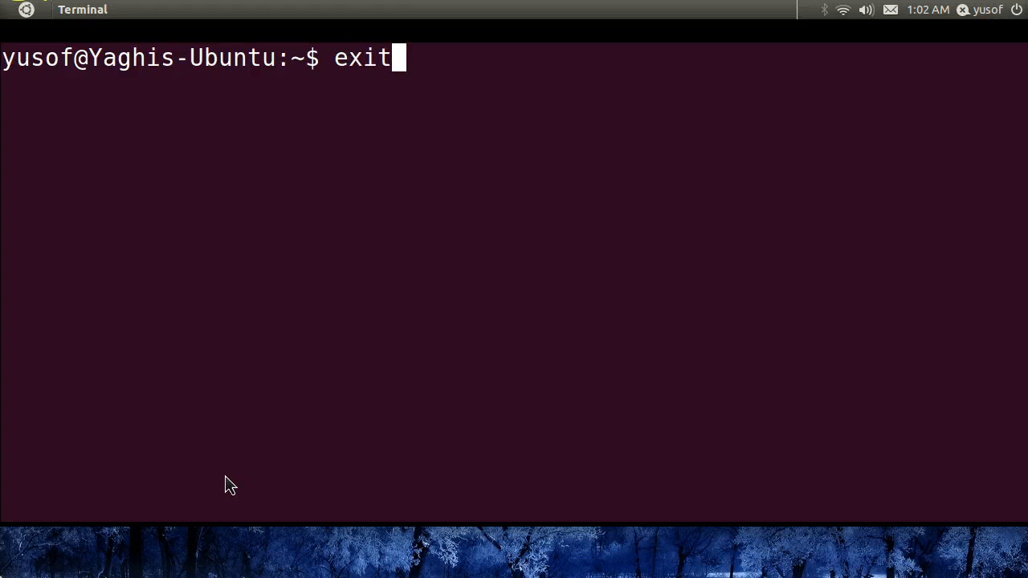
pyautogui.press('Return')
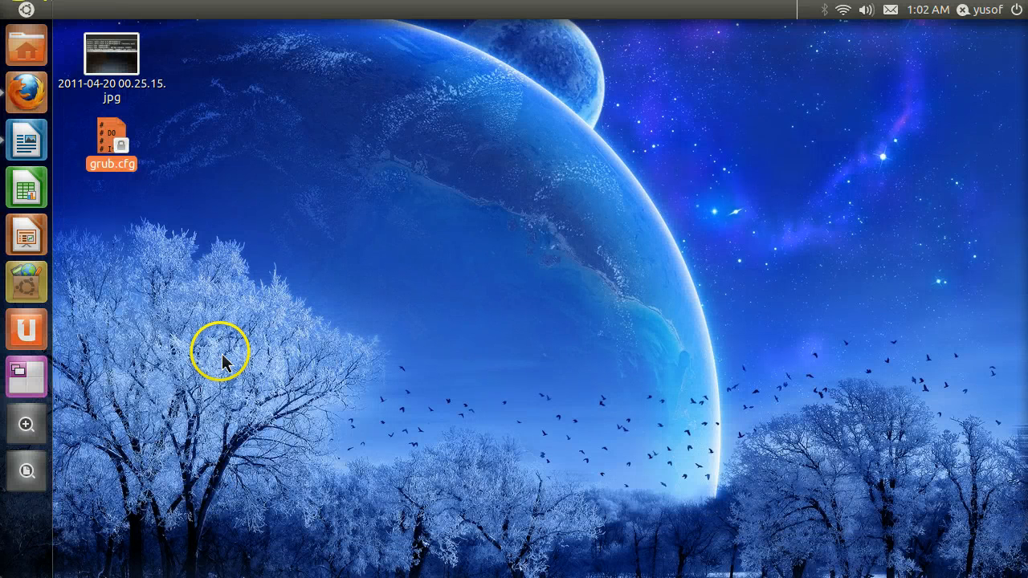
pyautogui.moveTo(89, 128)
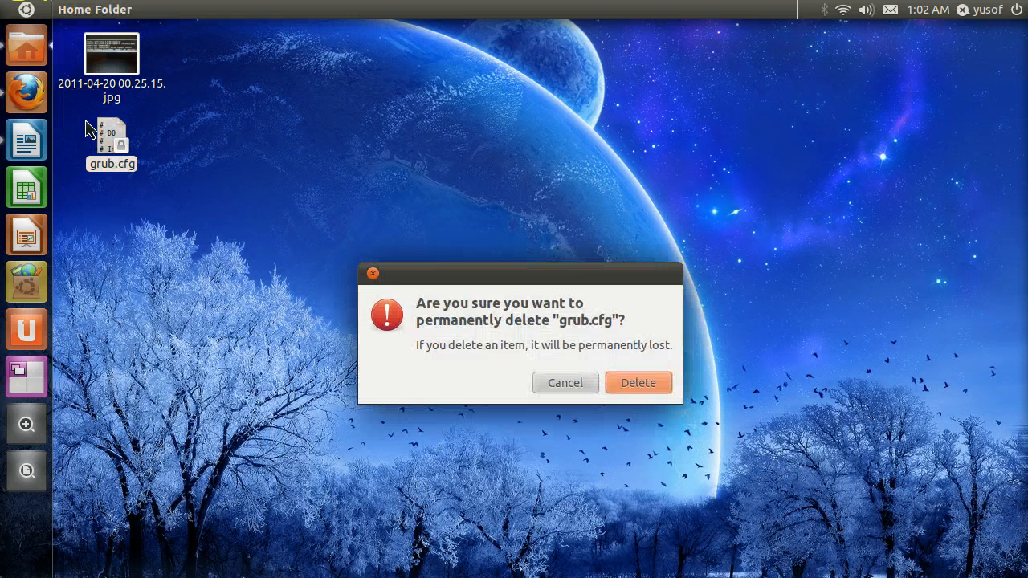
# Confirm permanently deleting the grub.cfg copy from the desktop
pyautogui.click(638, 383)
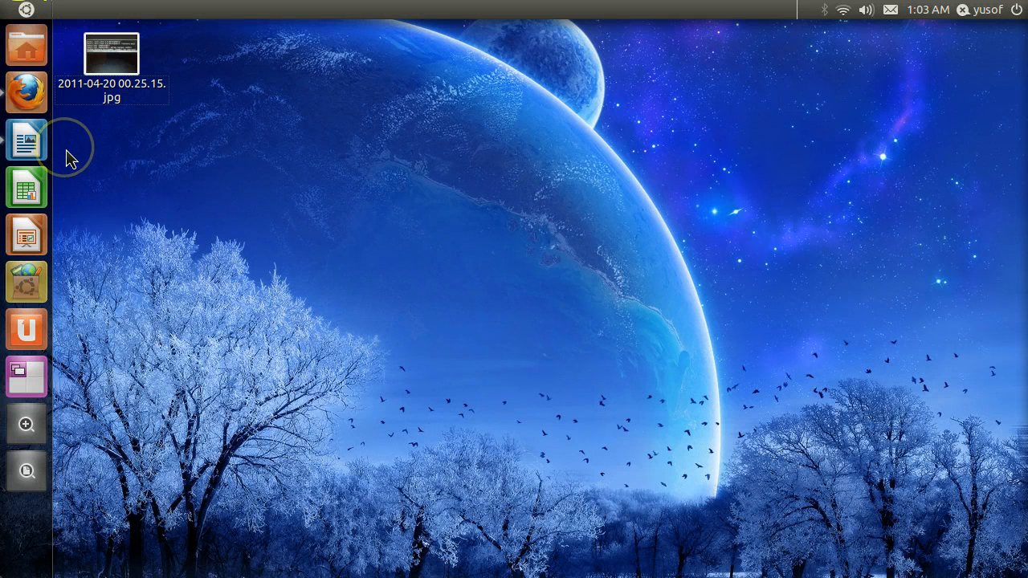
pyautogui.moveTo(276, 441)
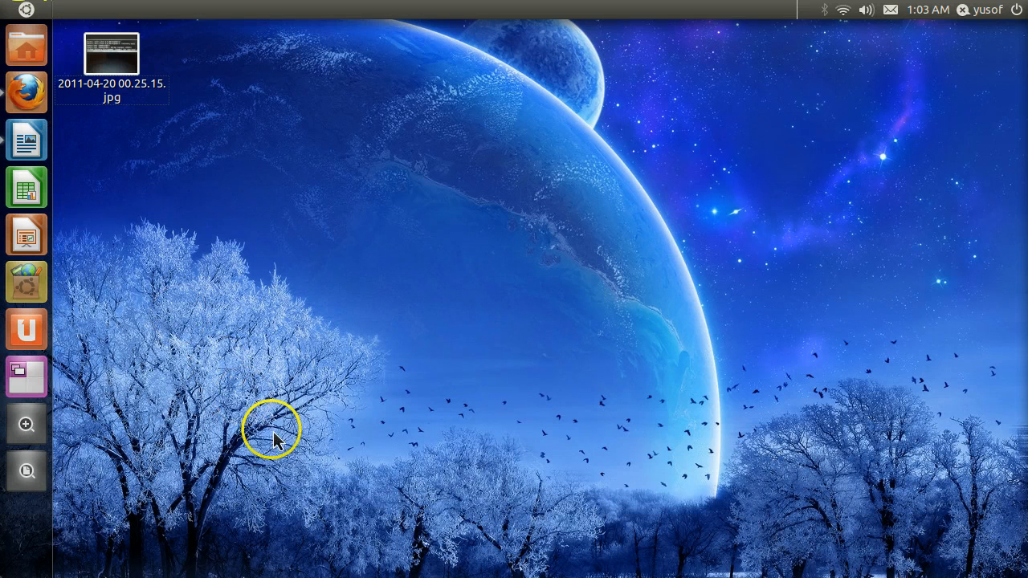